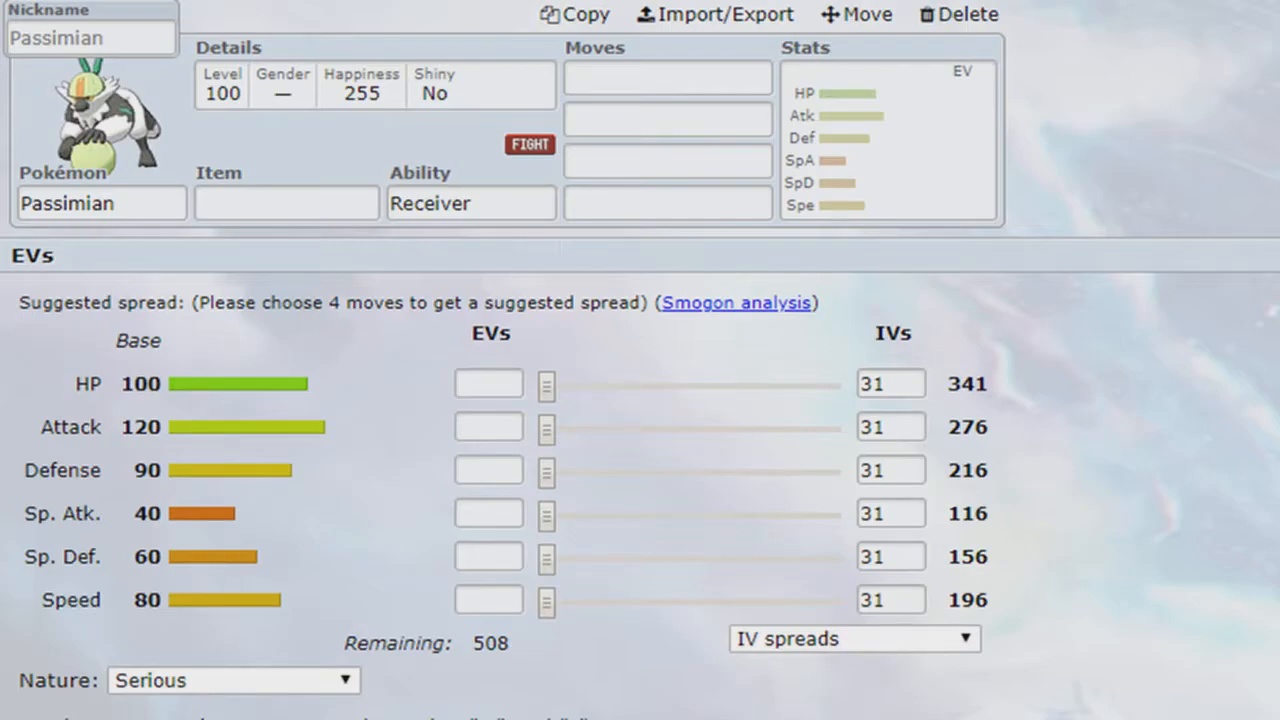
mouse_move(258, 170)
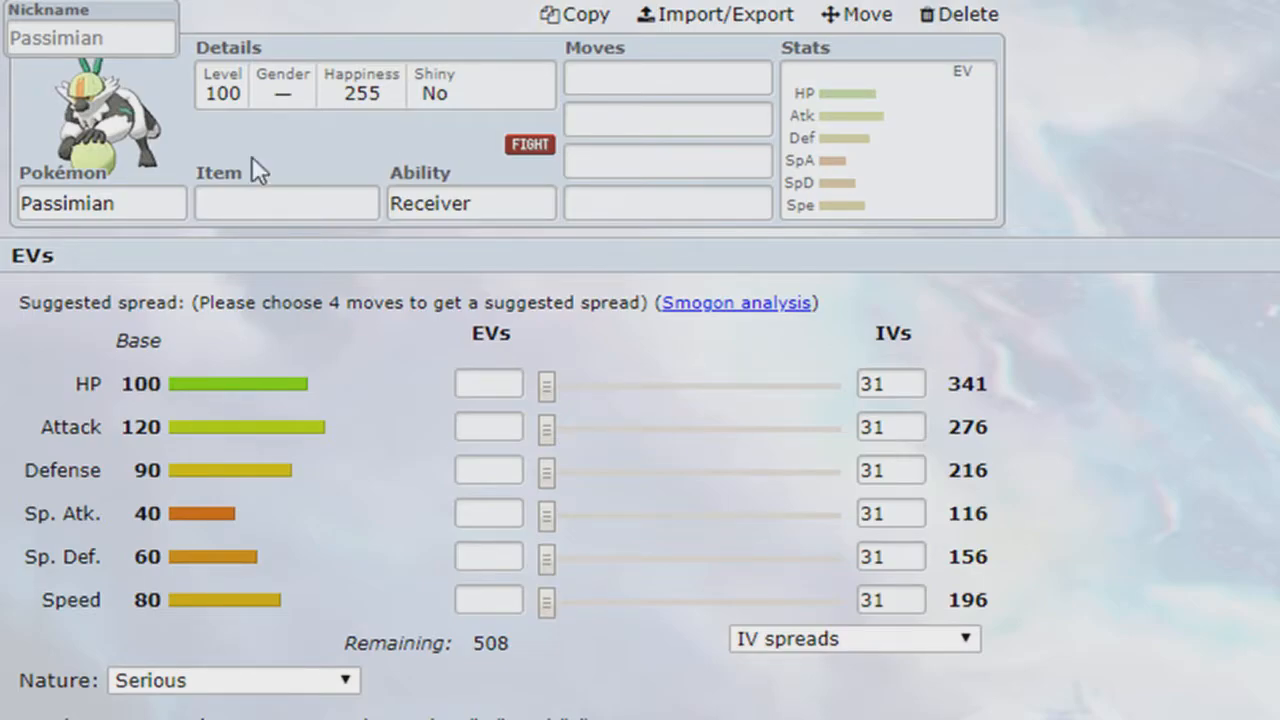
mouse_move(170, 185)
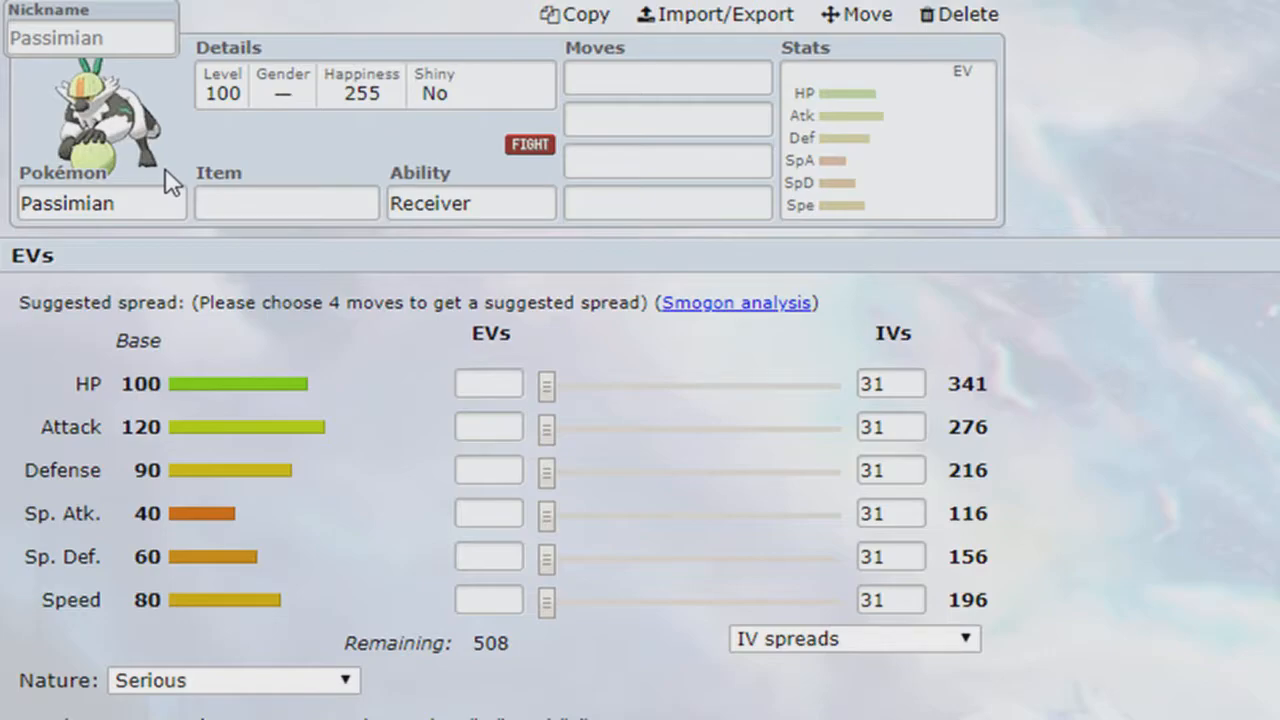
mouse_move(803, 585)
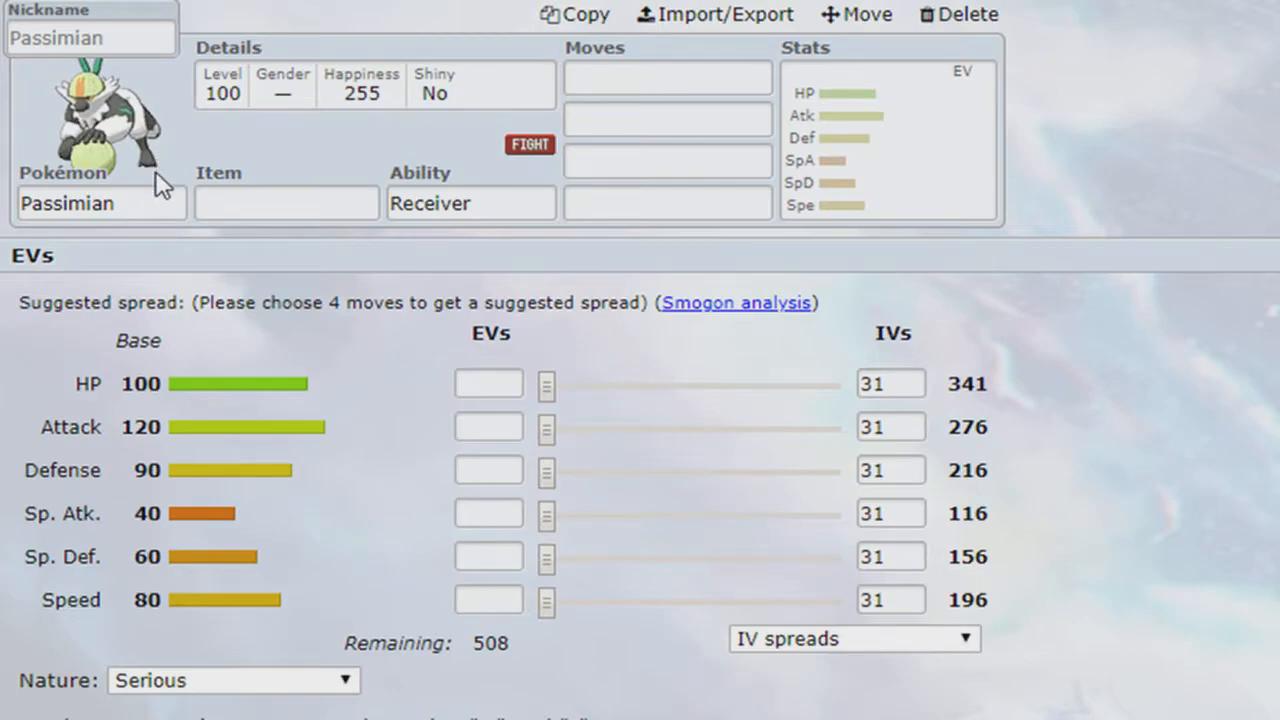
mouse_move(310, 140)
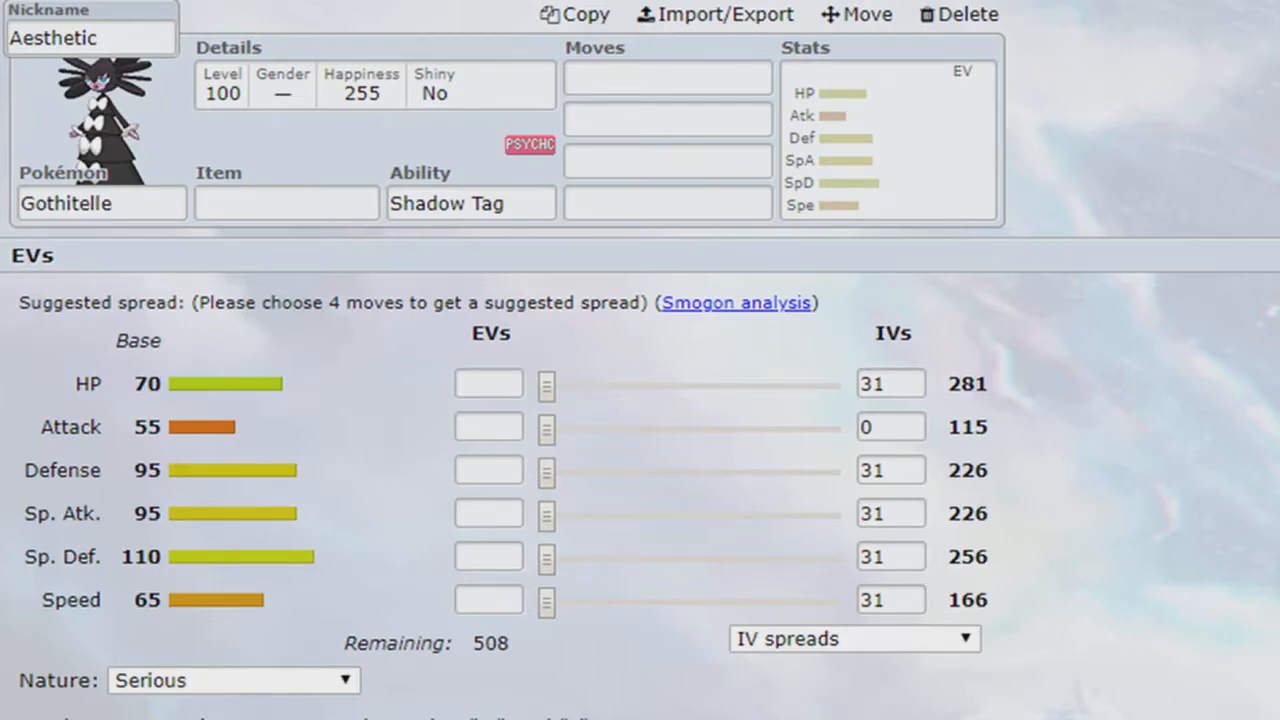
Step: Open Gothitelle 'Aesthetic' to check its Shadow Tag ability and 0 Attack IVs
left_click(471, 203)
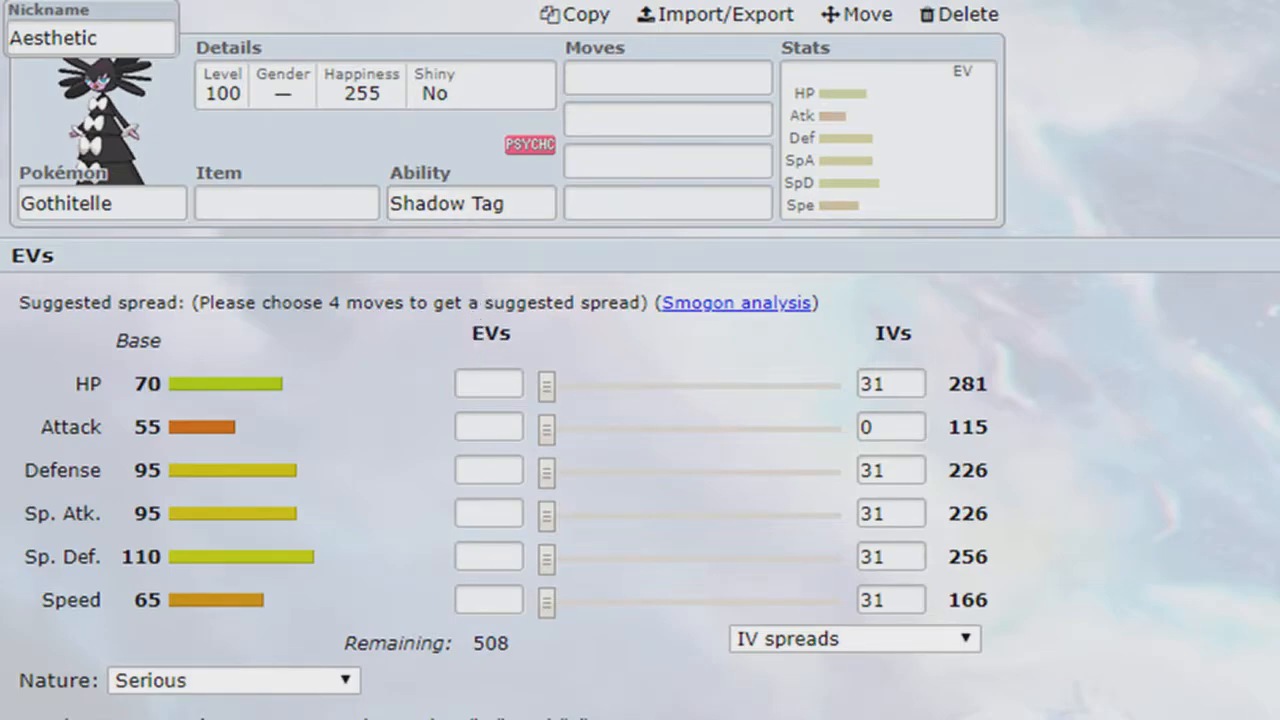
mouse_move(568, 390)
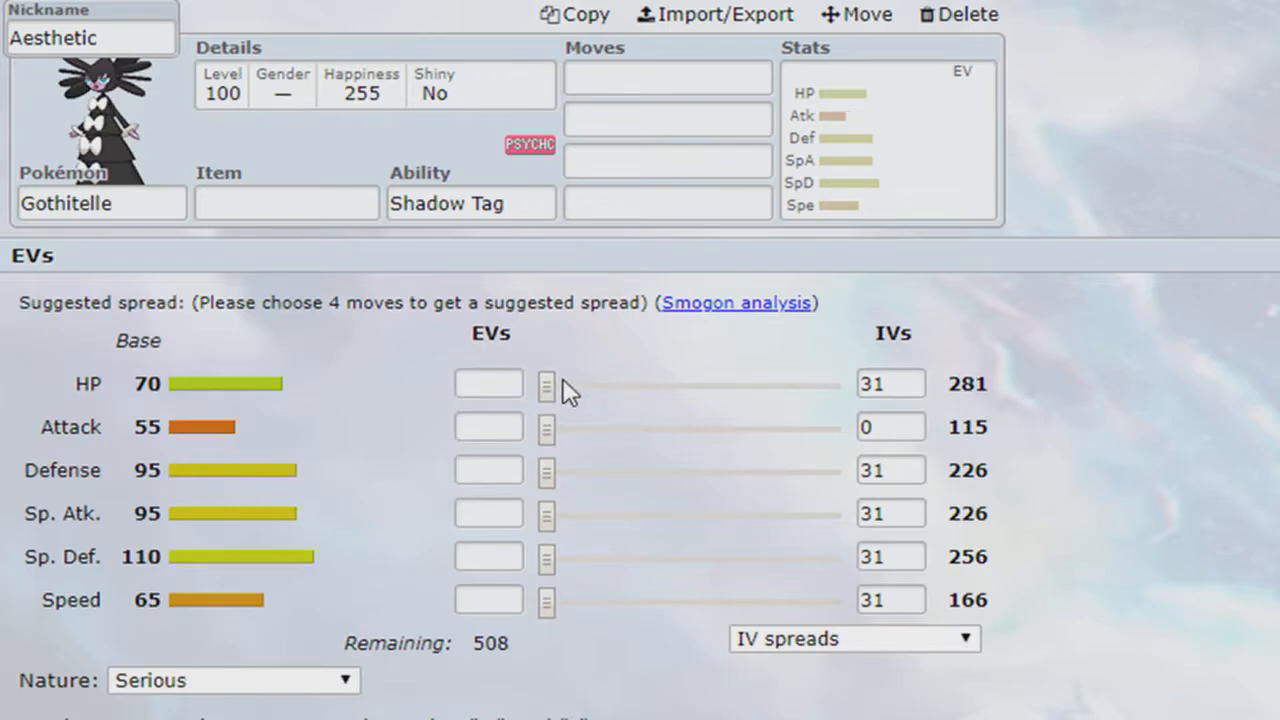
mouse_move(573, 395)
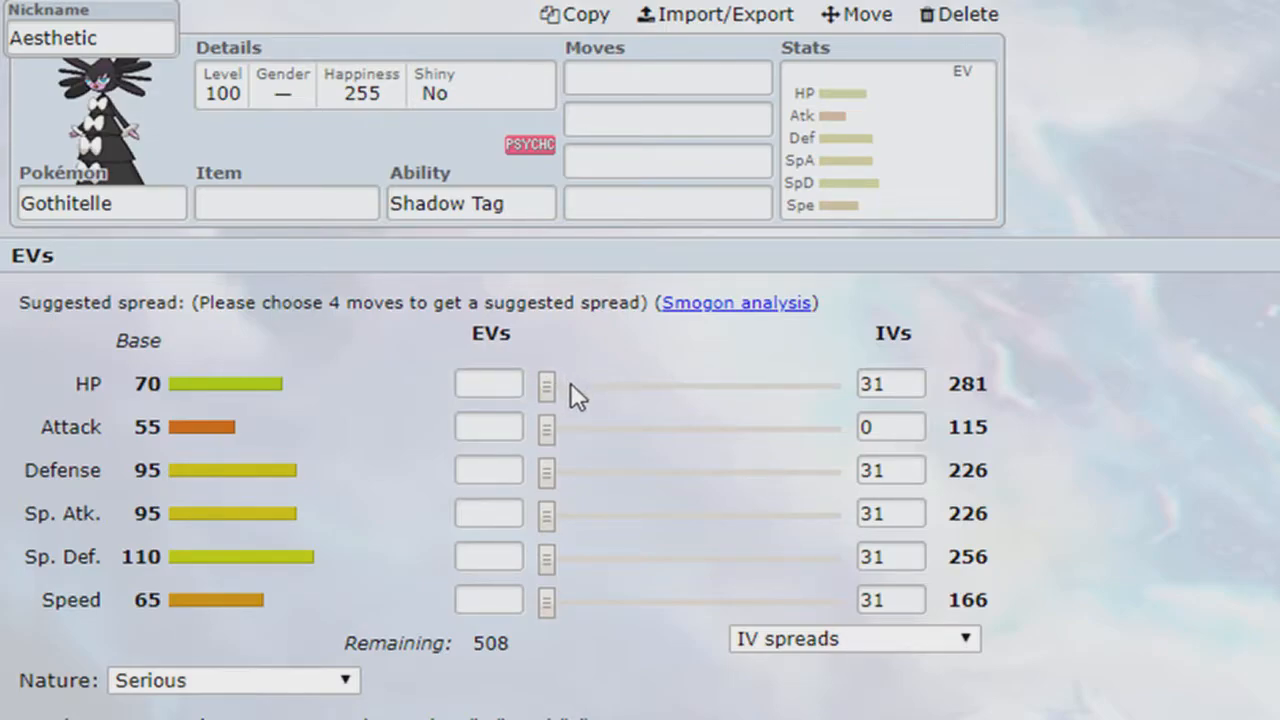
mouse_move(535, 332)
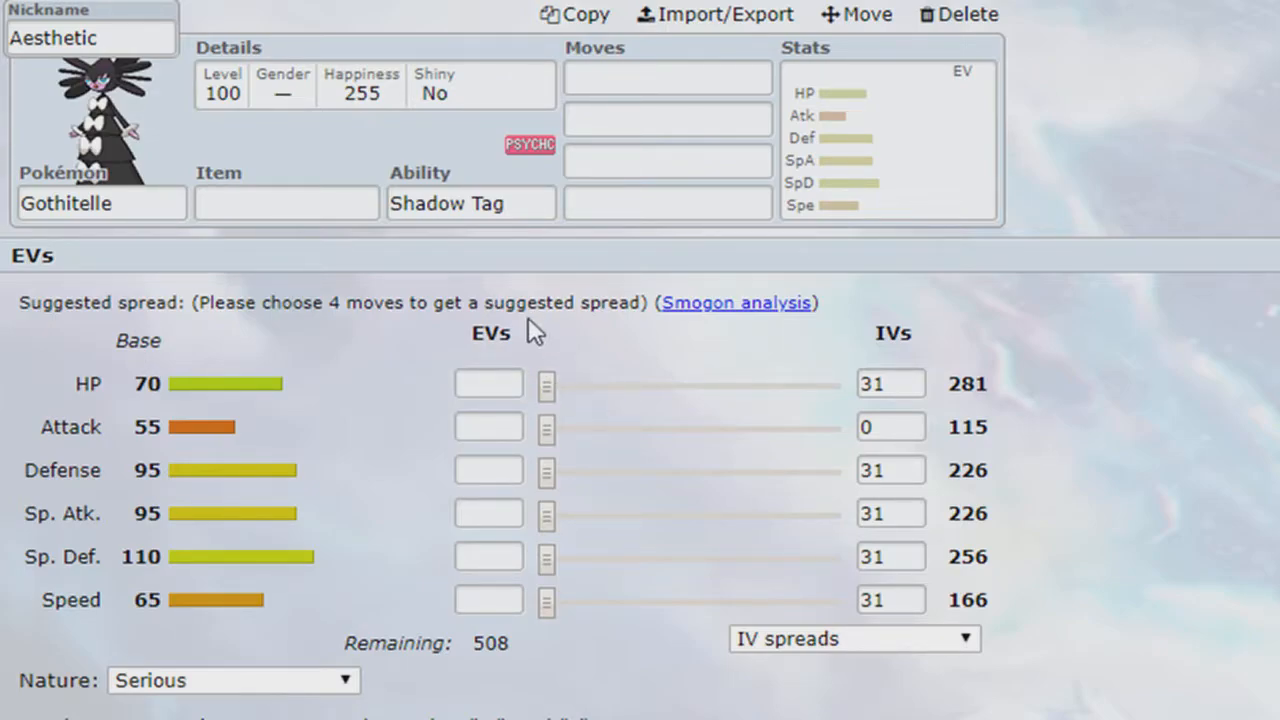
mouse_move(520, 358)
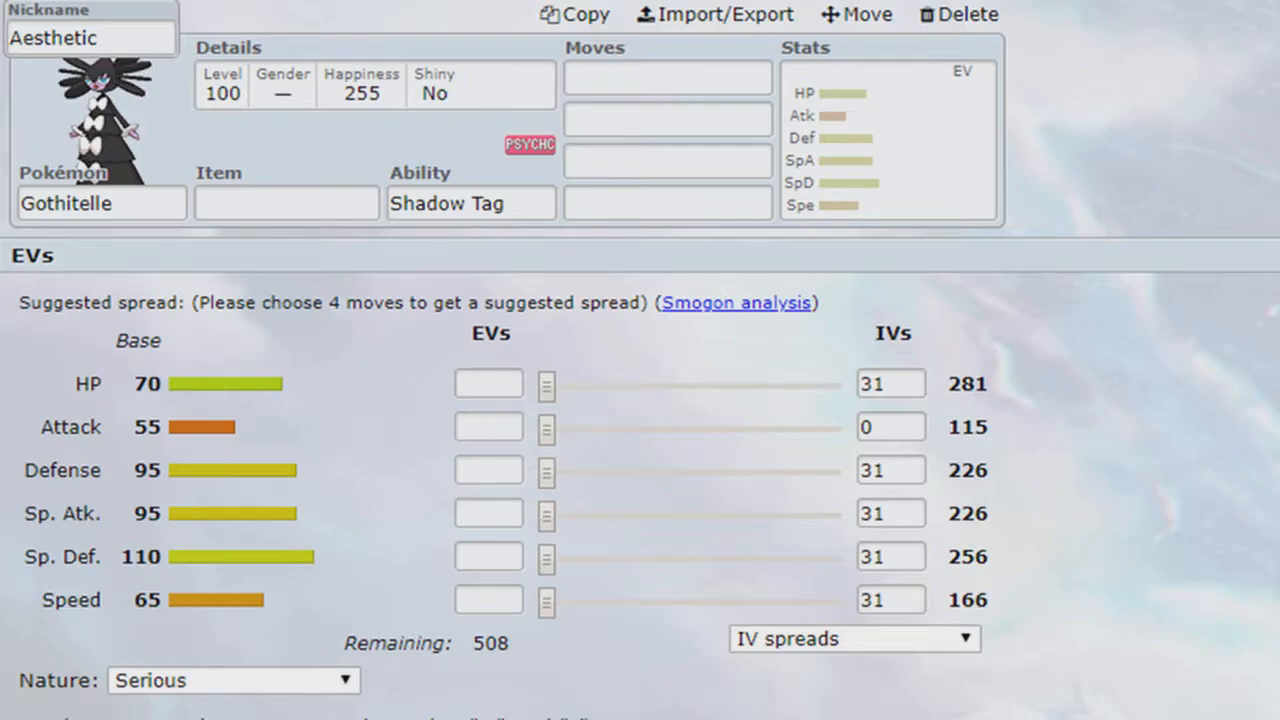
mouse_move(530, 334)
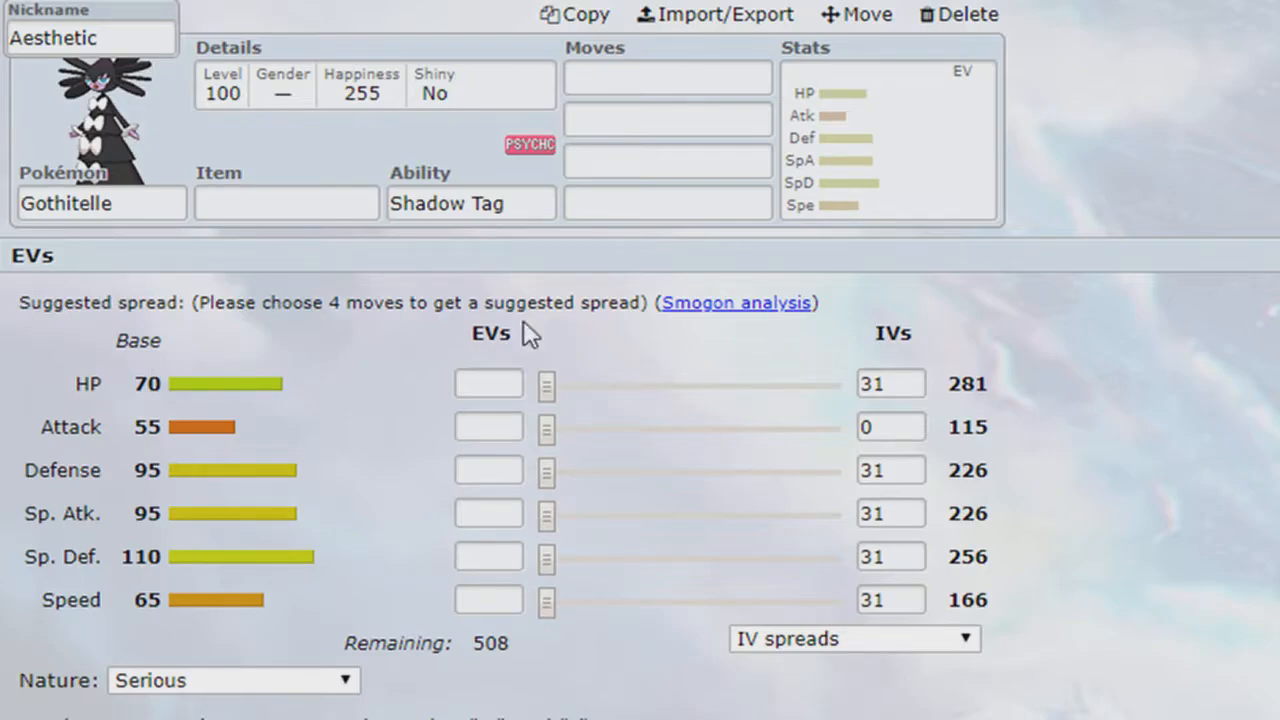
mouse_move(548, 335)
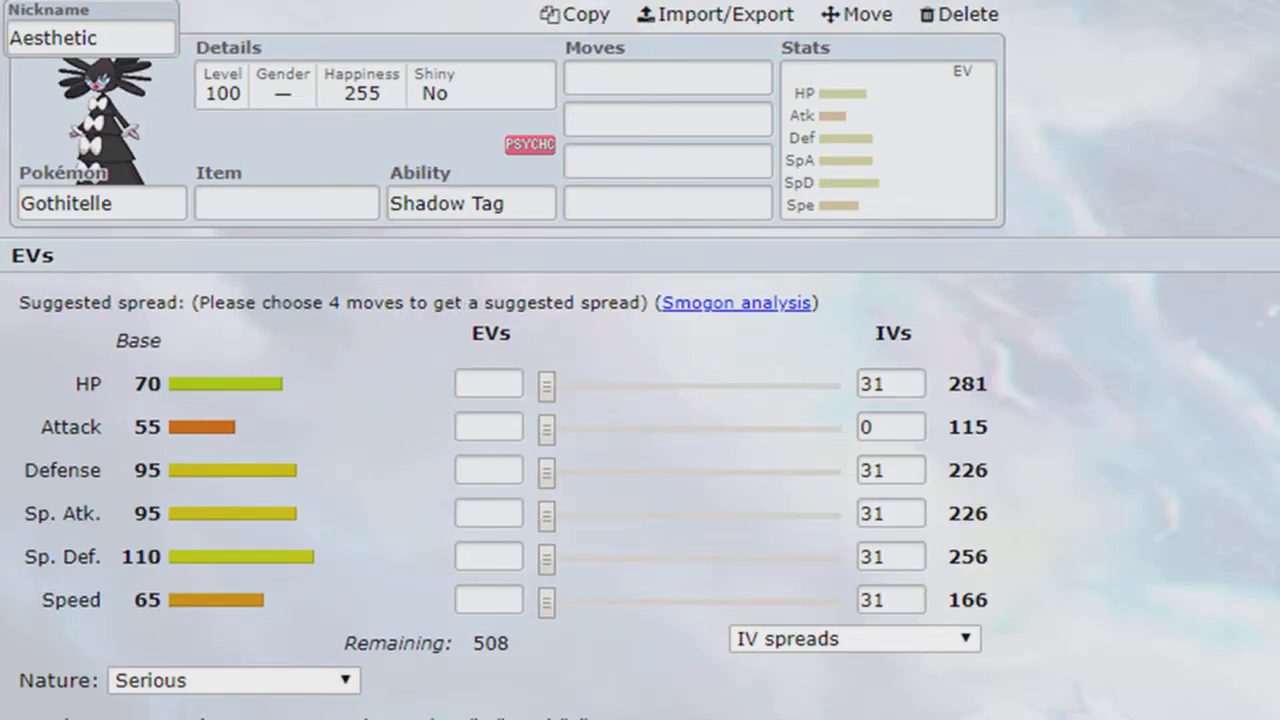
mouse_move(405, 360)
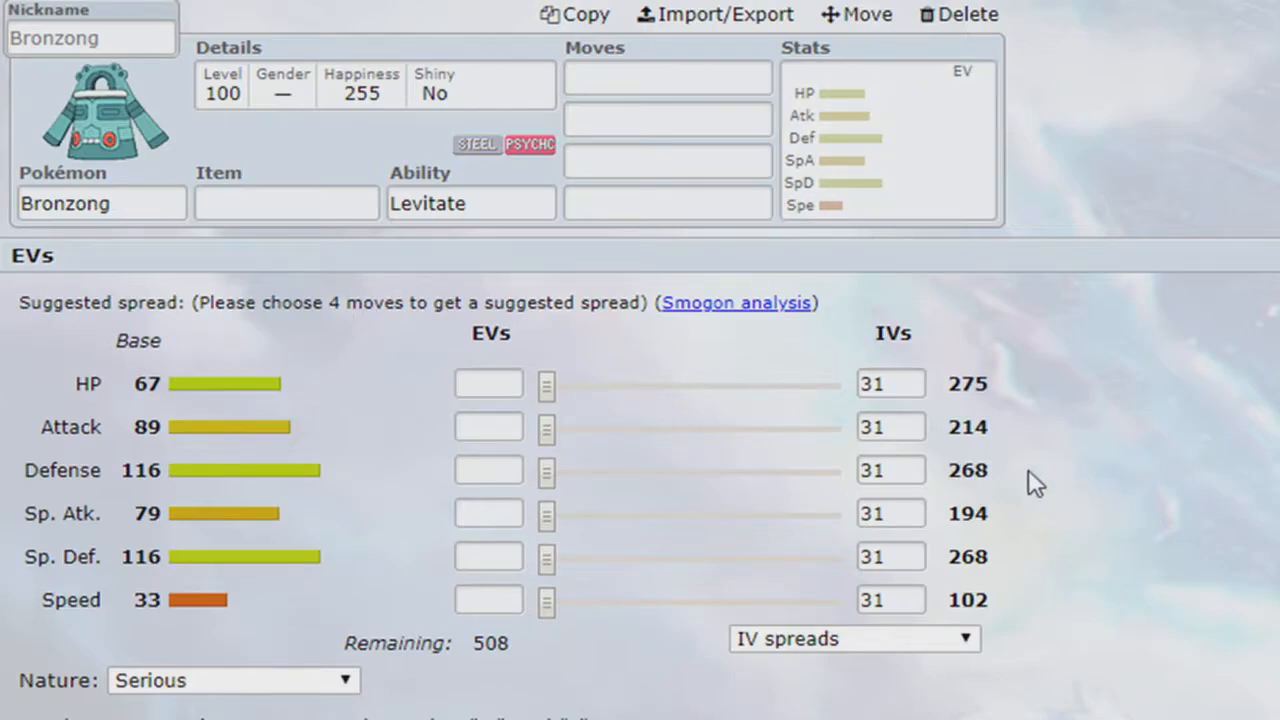
mouse_move(792, 315)
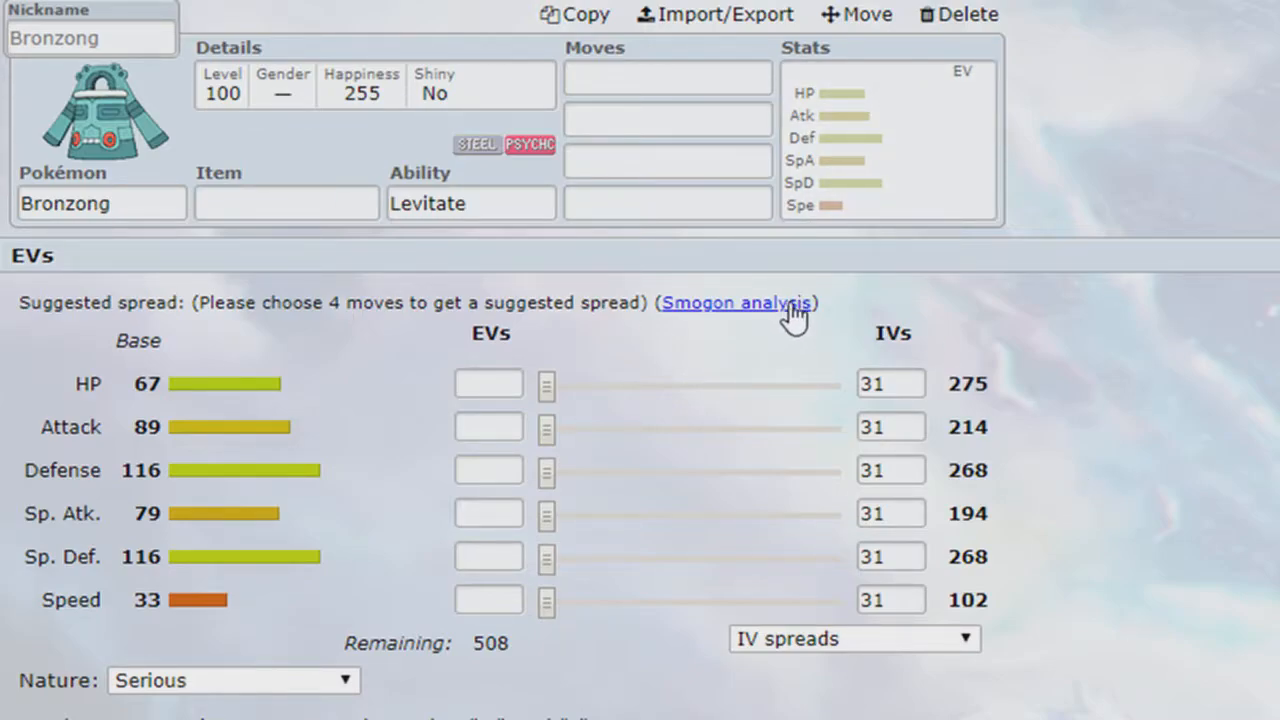
mouse_move(798, 400)
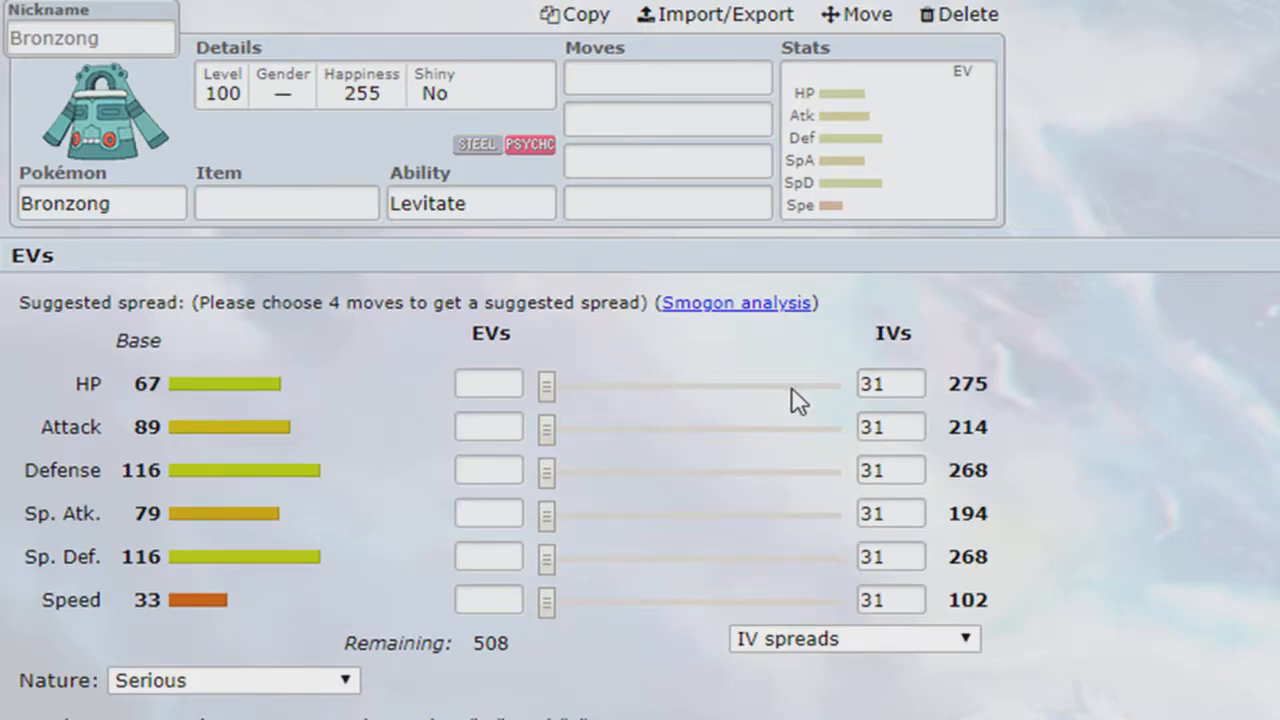
mouse_move(735, 452)
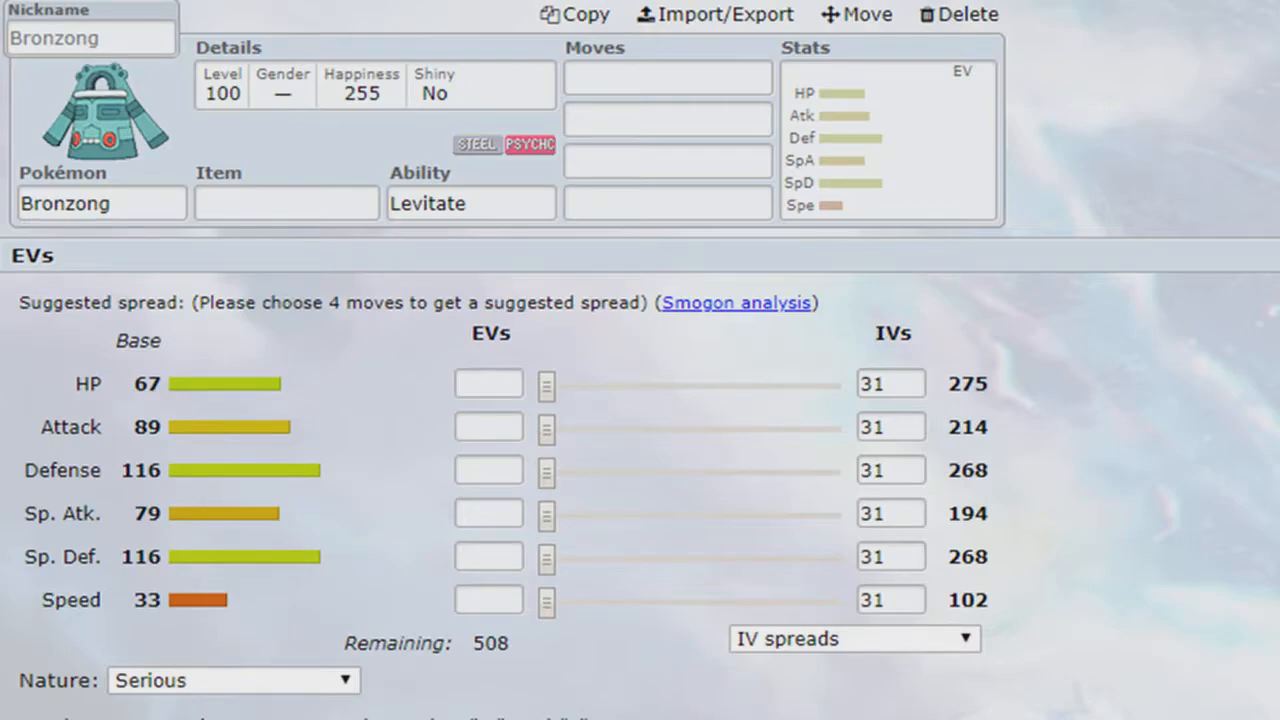
mouse_move(668, 318)
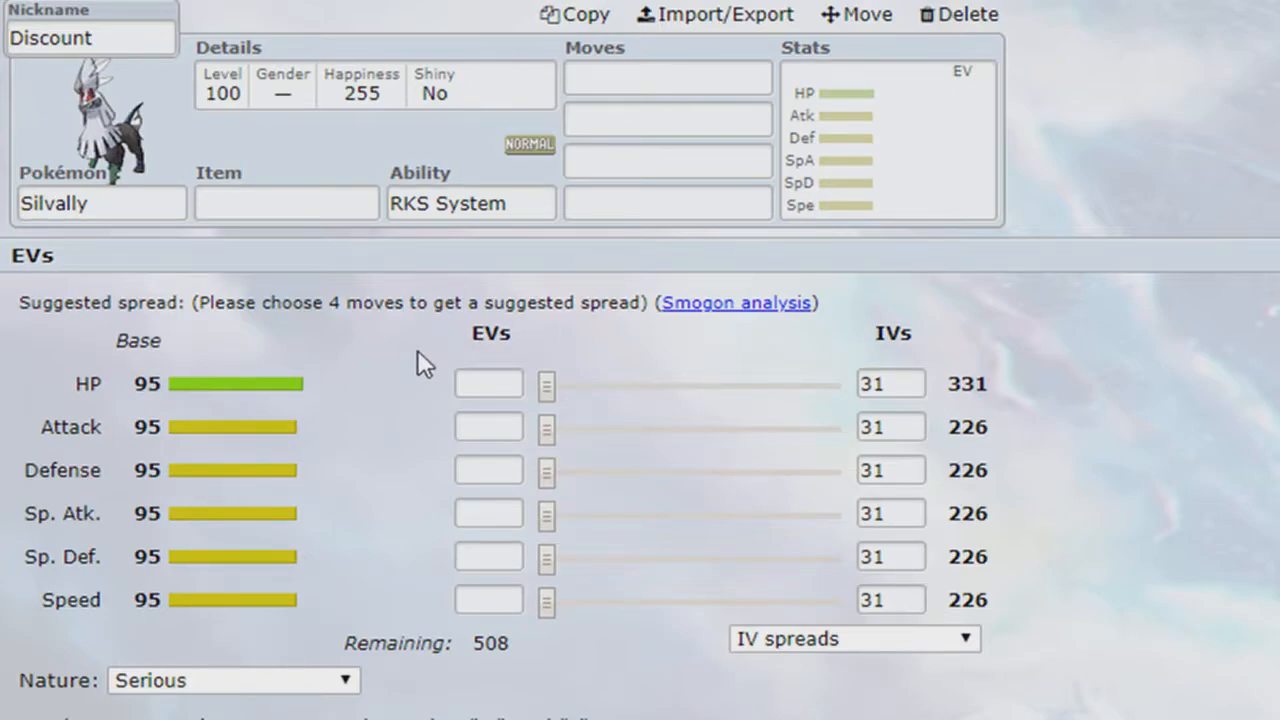
Step: Open Silvally 'Discount' and inspect its base stats and empty EVs
left_click(470, 203)
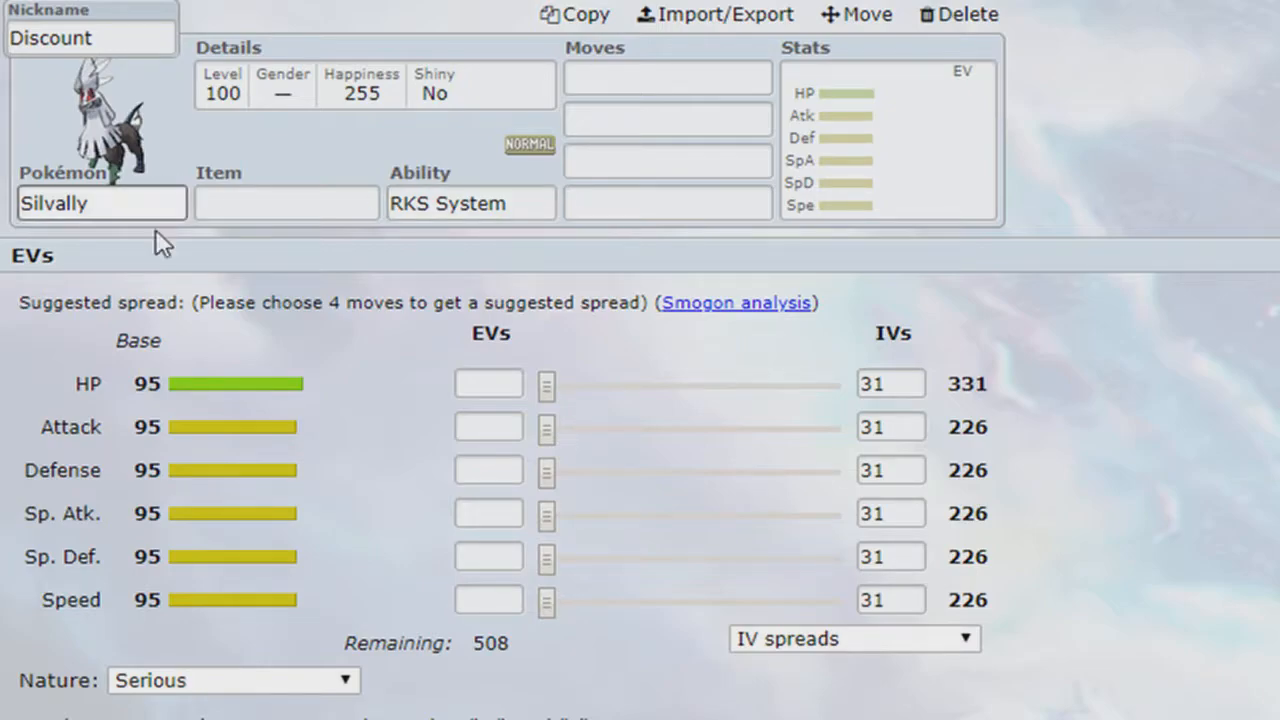
left_click(286, 203)
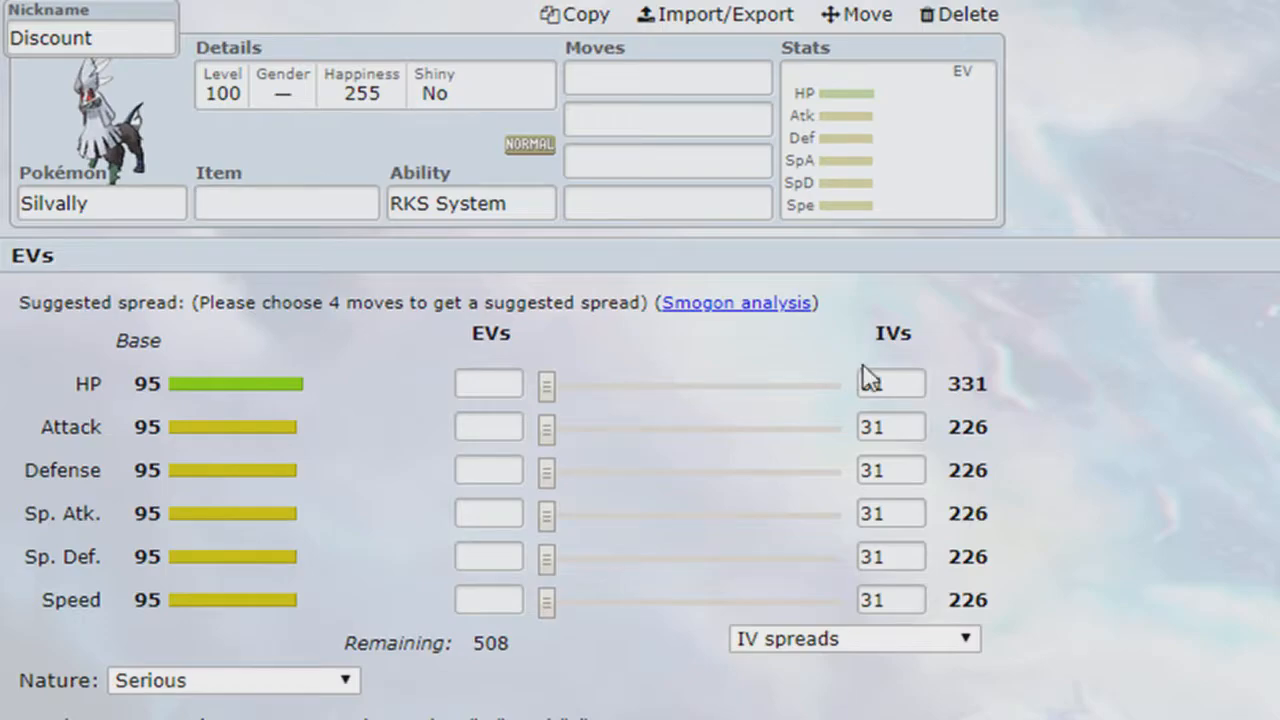
left_click(889, 383)
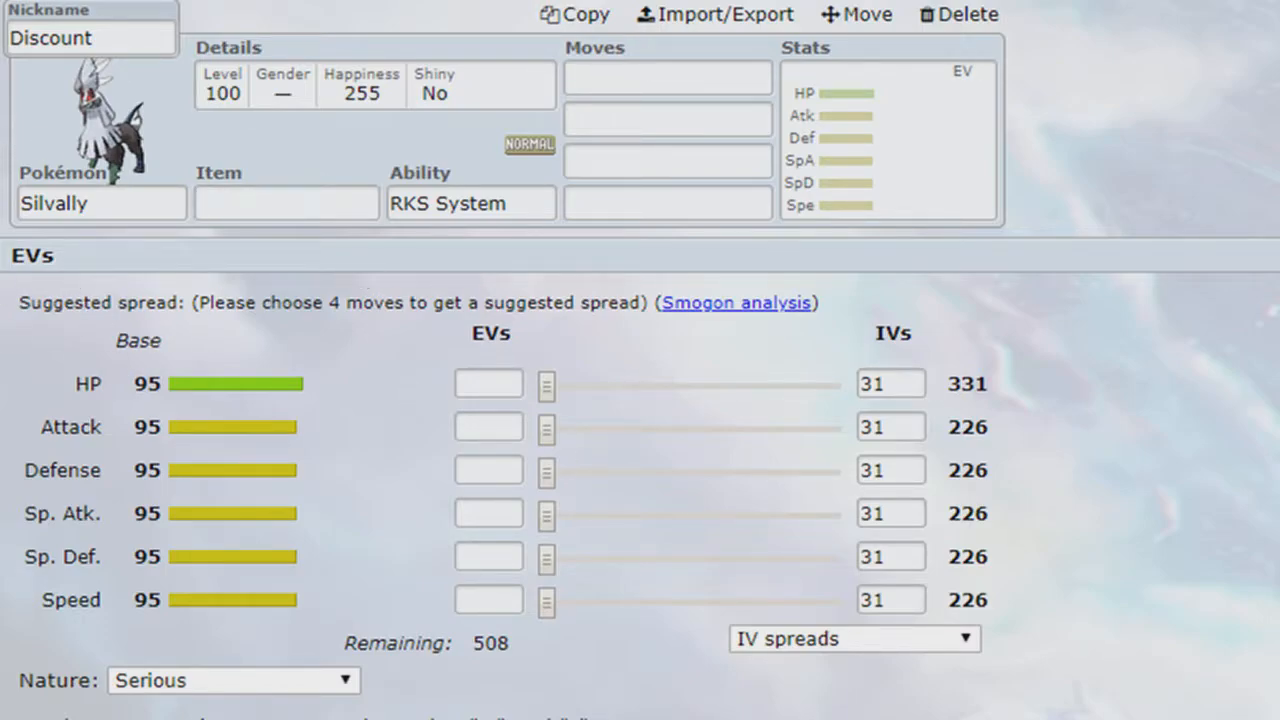
mouse_move(653, 378)
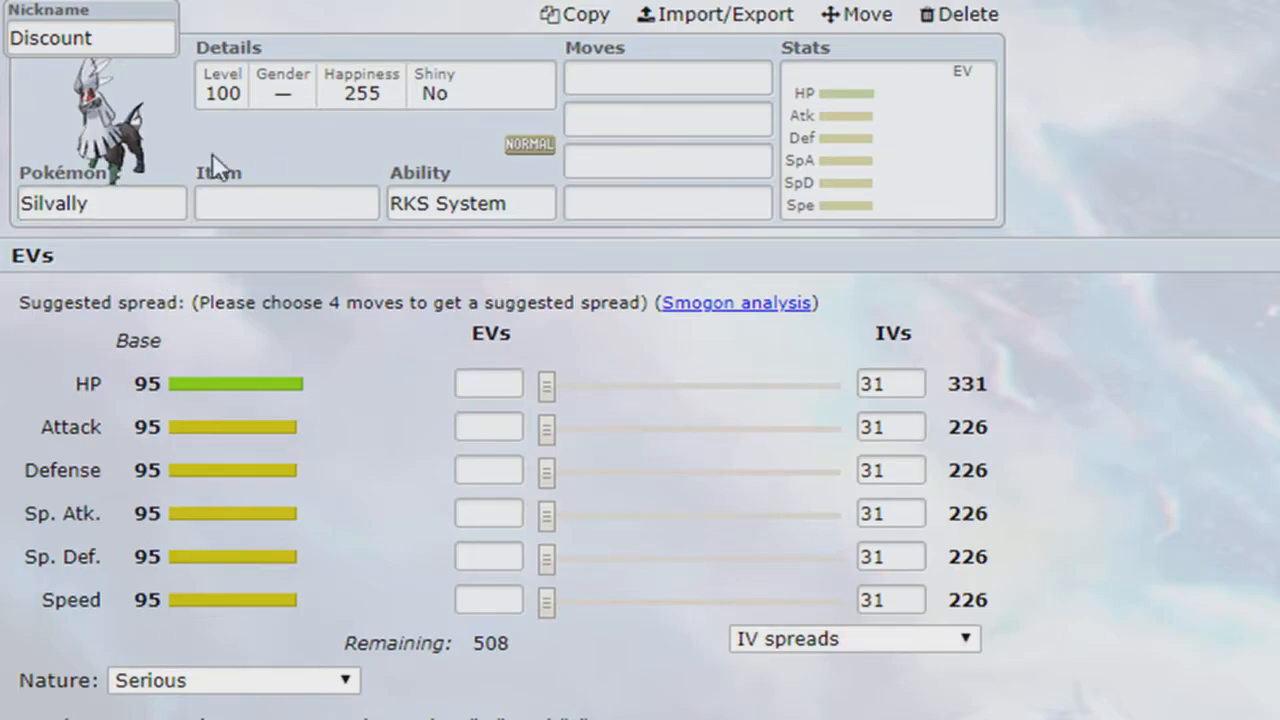
mouse_move(162, 130)
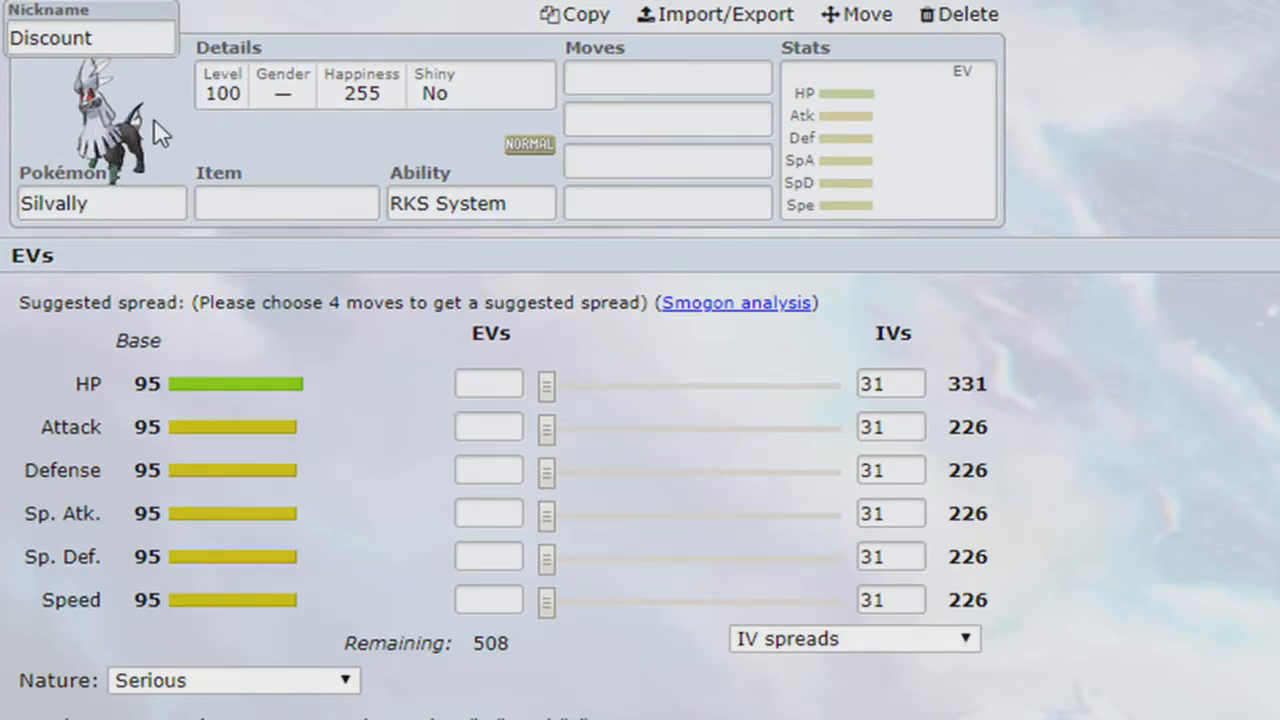
mouse_move(1067, 140)
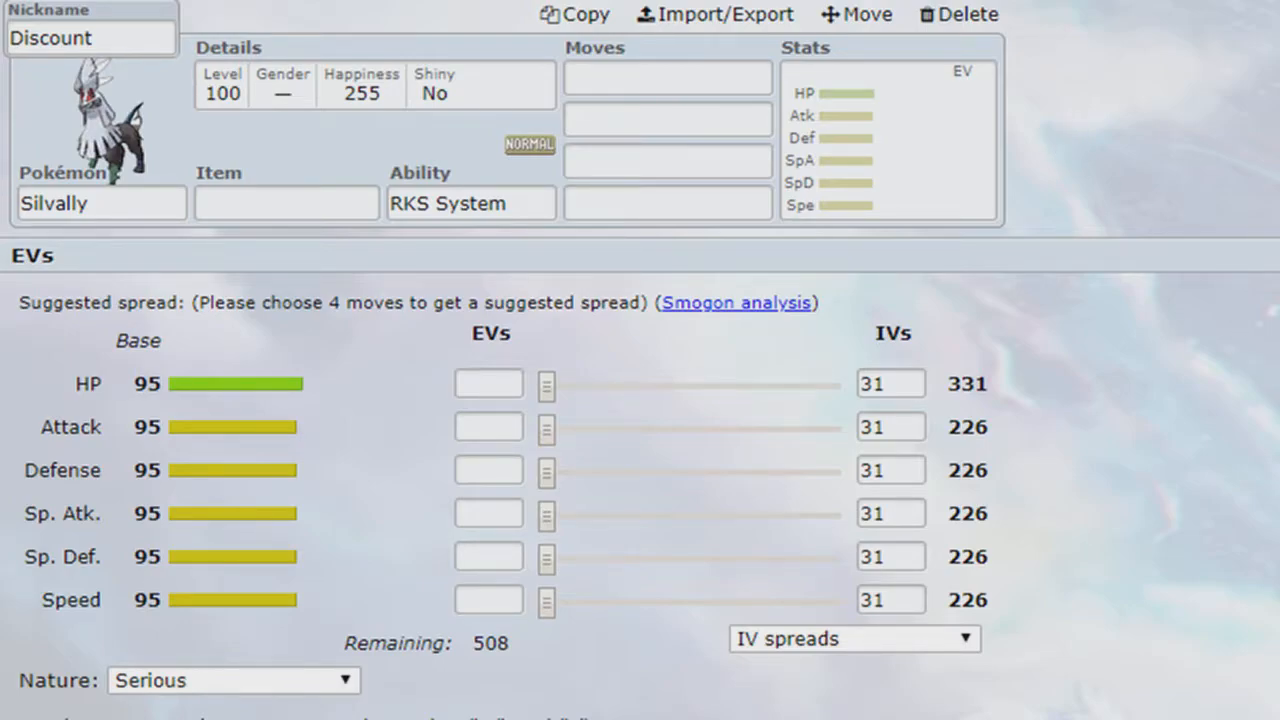
mouse_move(825, 215)
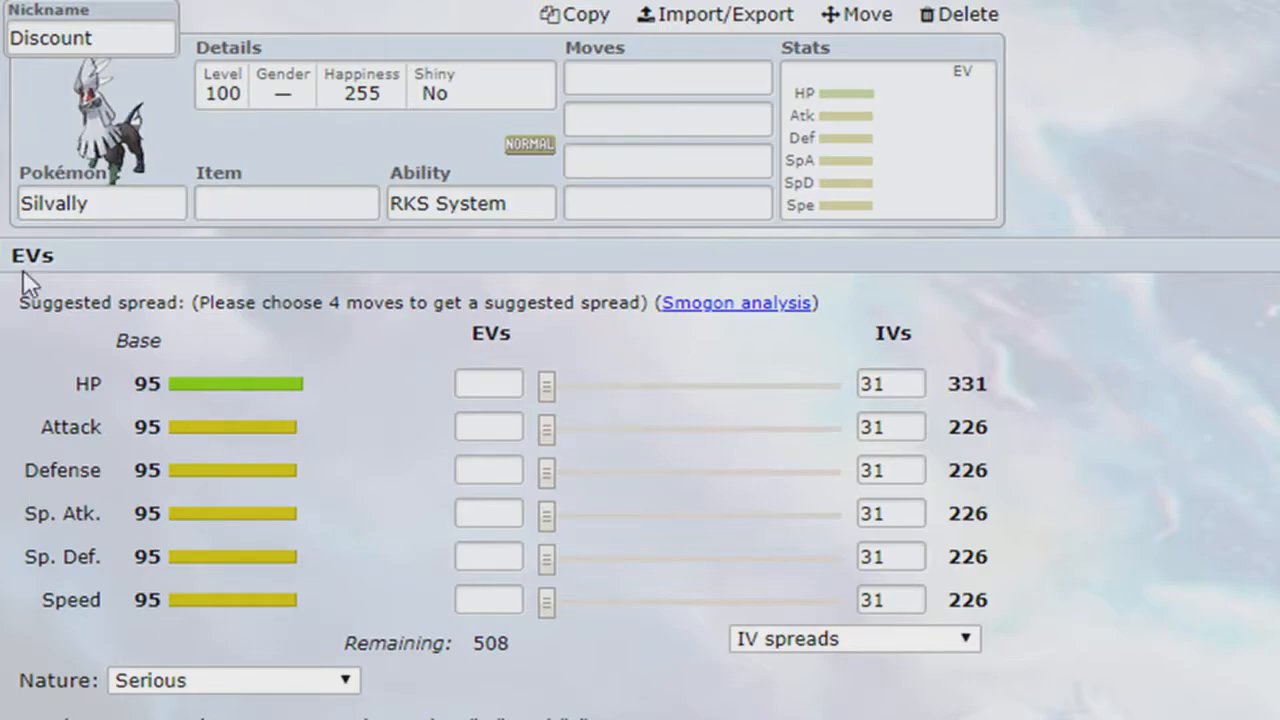
mouse_move(1255, 600)
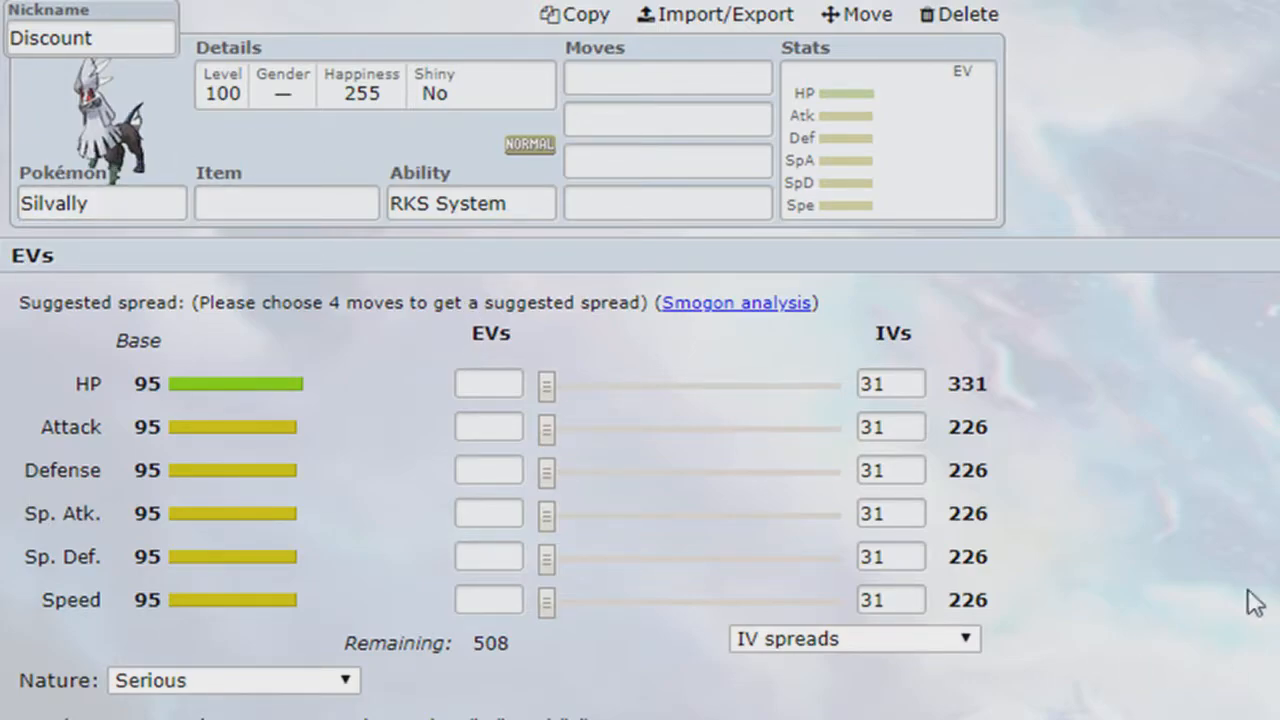
mouse_move(238, 373)
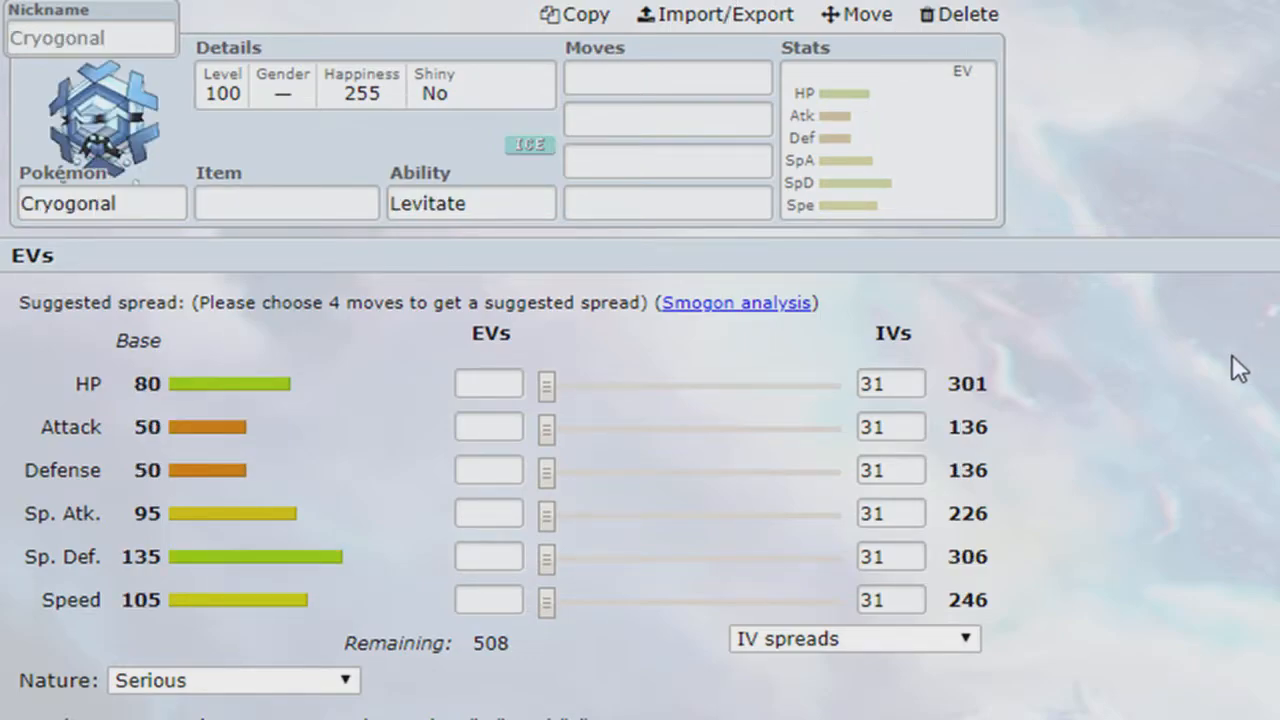
mouse_move(1197, 390)
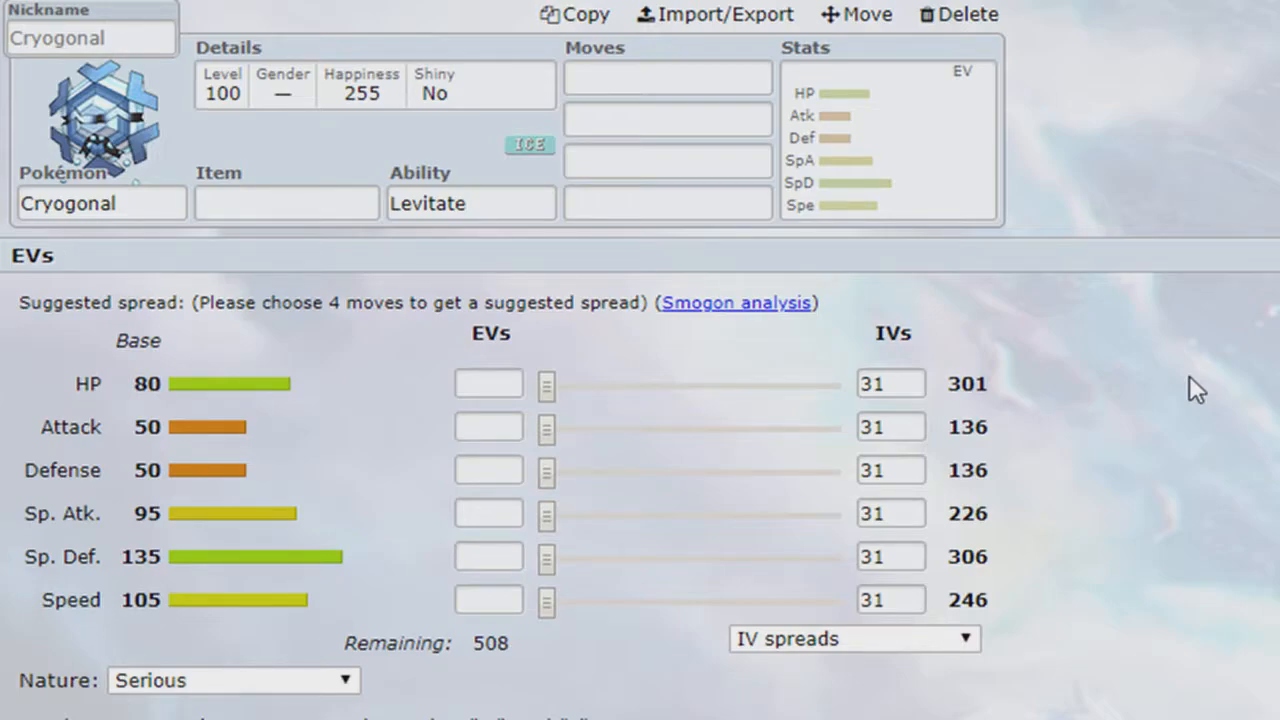
mouse_move(1214, 319)
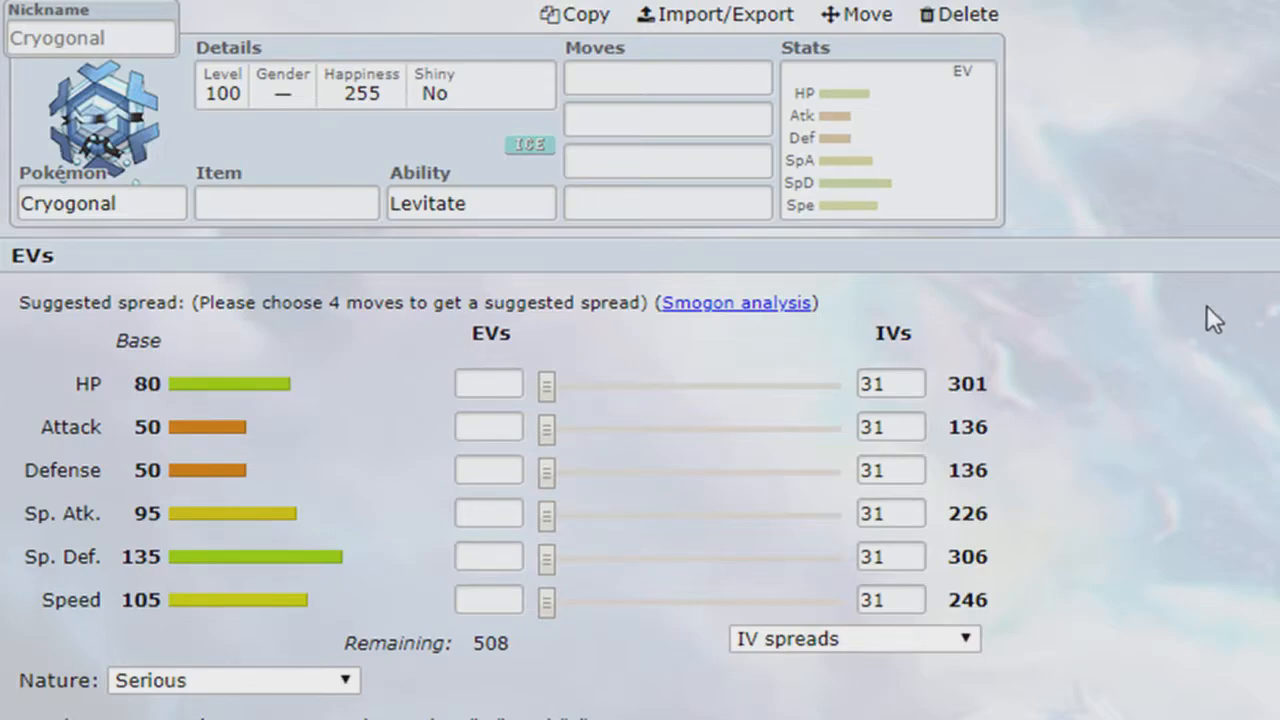
mouse_move(873, 353)
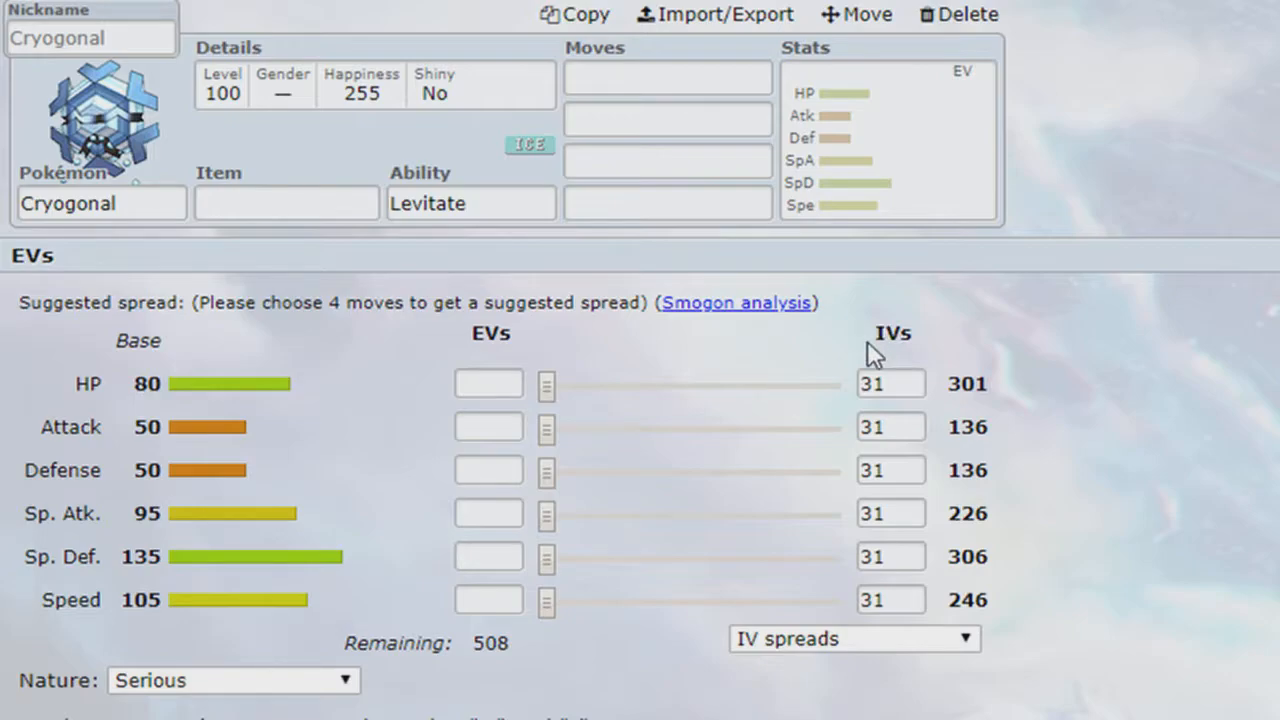
mouse_move(858, 368)
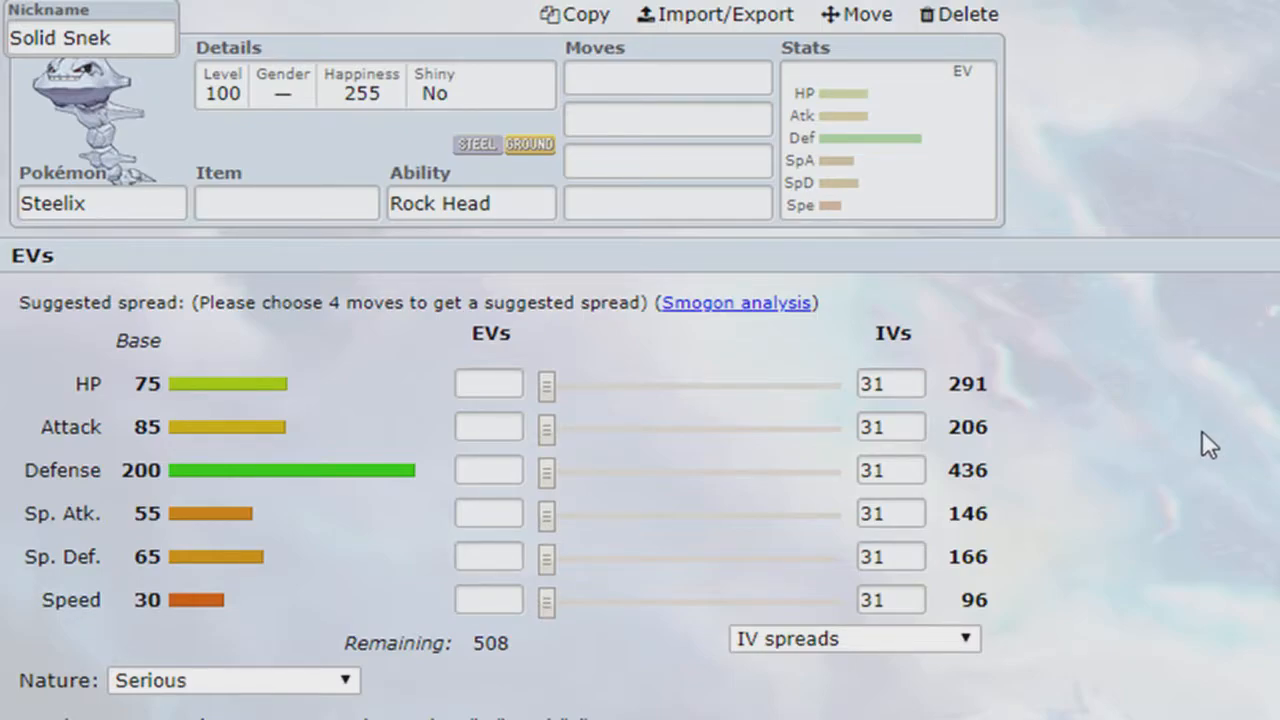
mouse_move(860, 710)
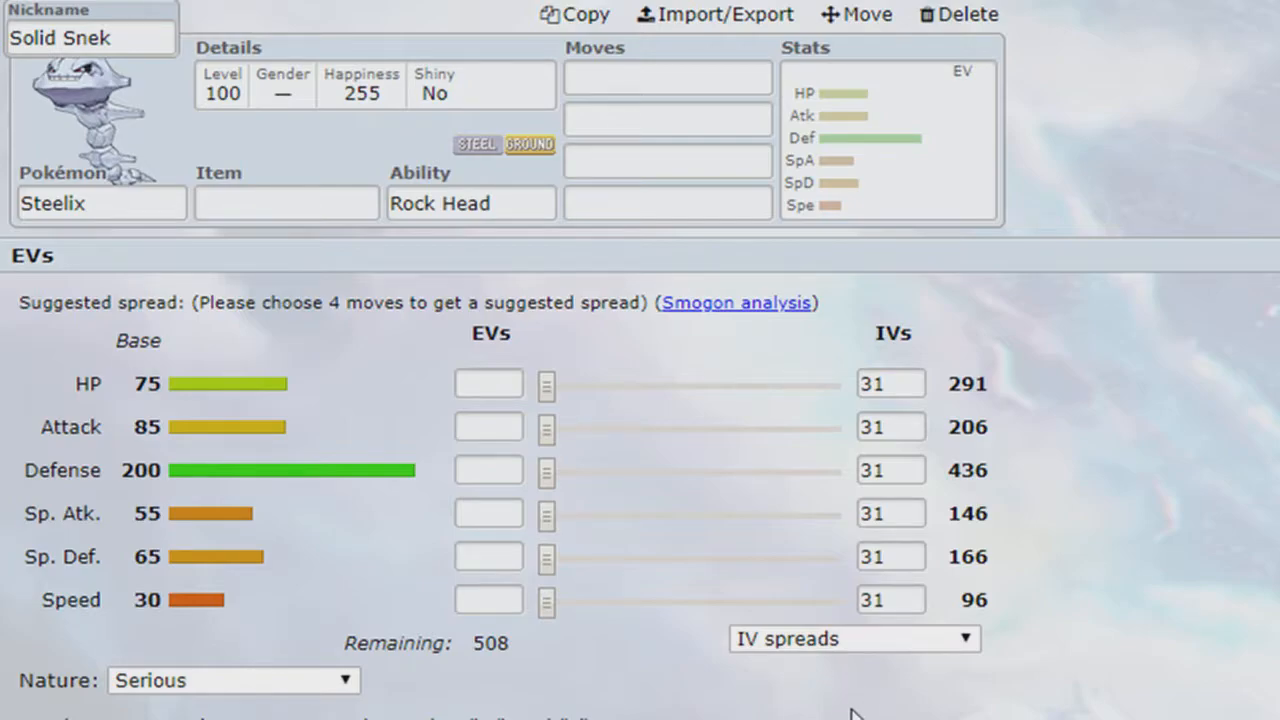
mouse_move(220, 540)
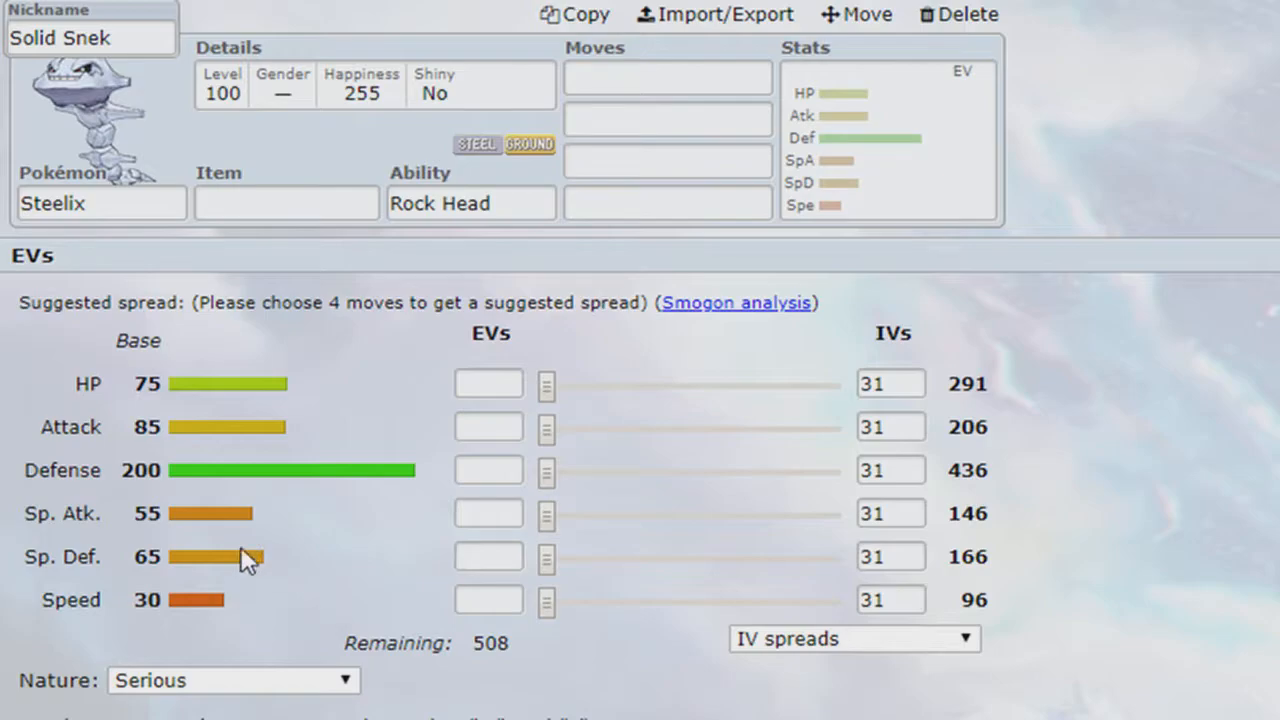
mouse_move(255, 660)
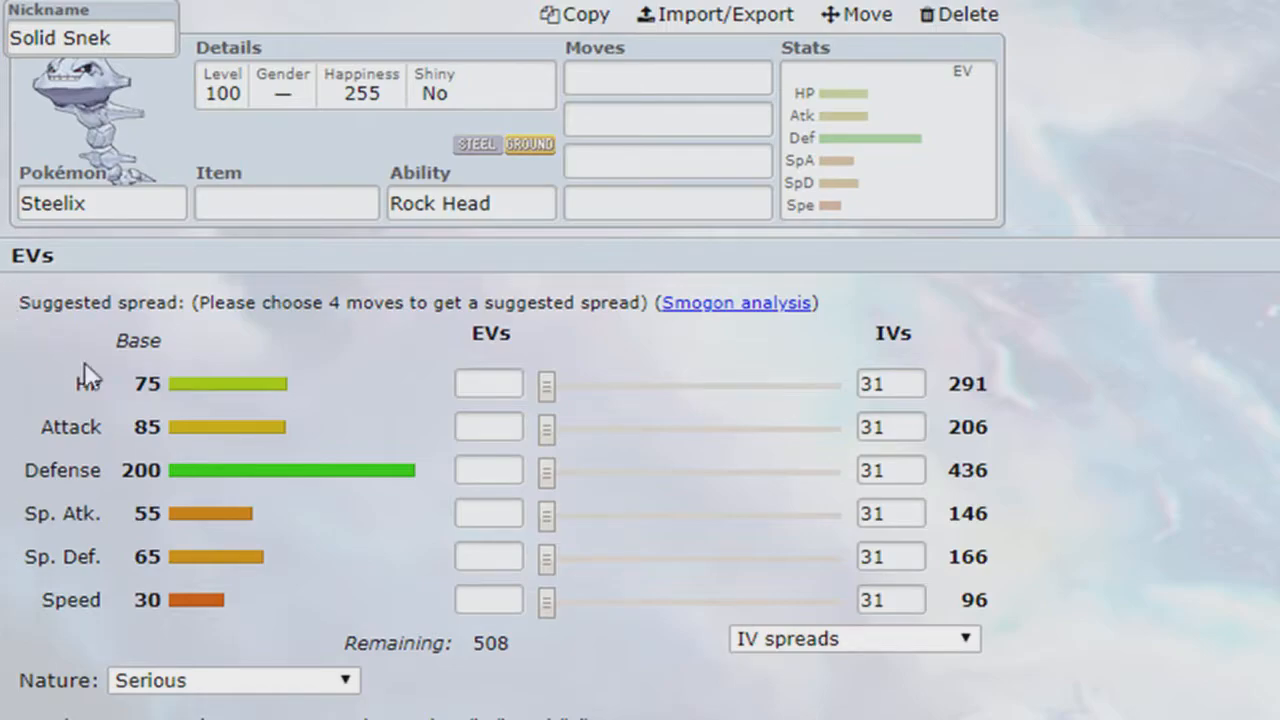
mouse_move(237, 465)
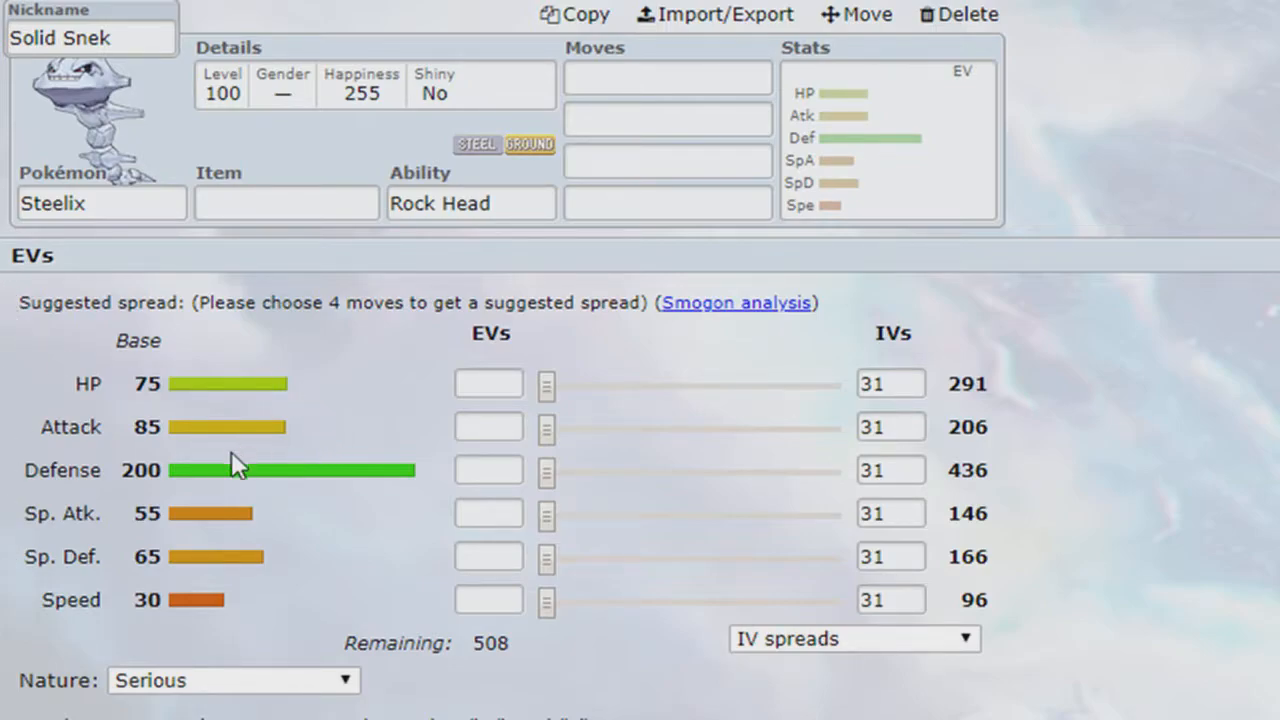
mouse_move(248, 481)
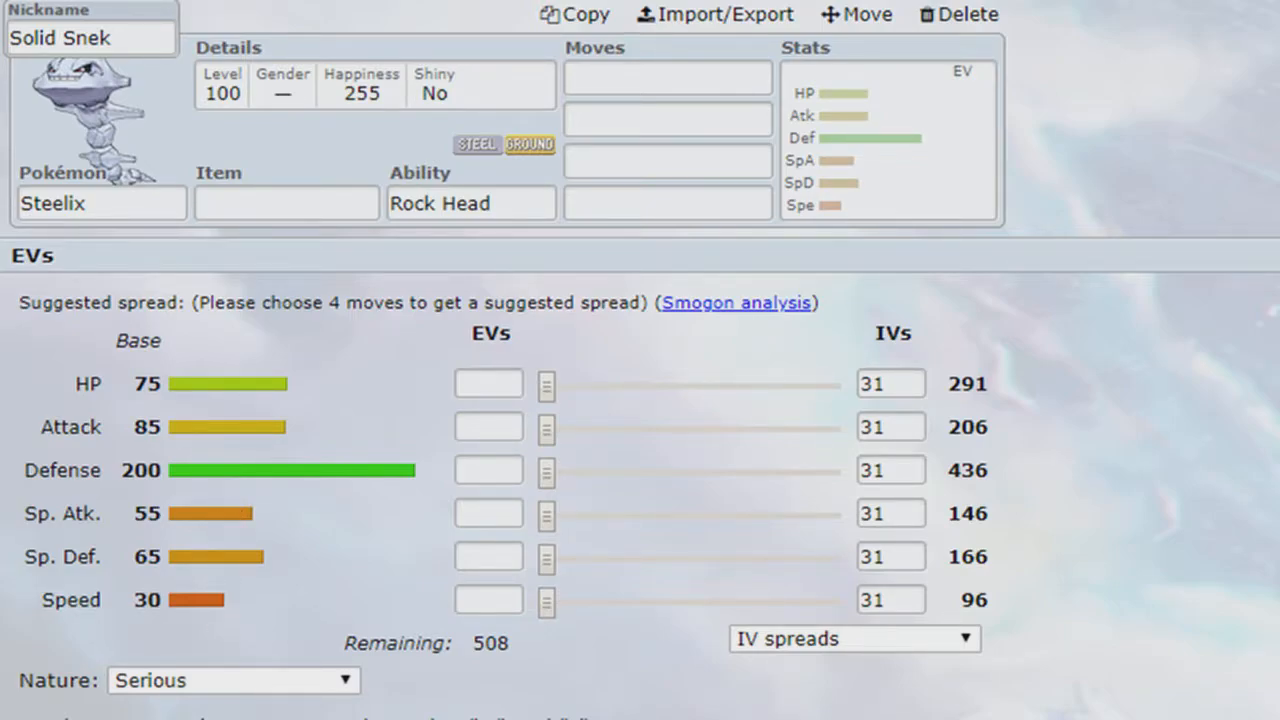
Step: Open Steelix 'Solid Snek' and inspect its Stats panel and empty EVs
left_click(470, 203)
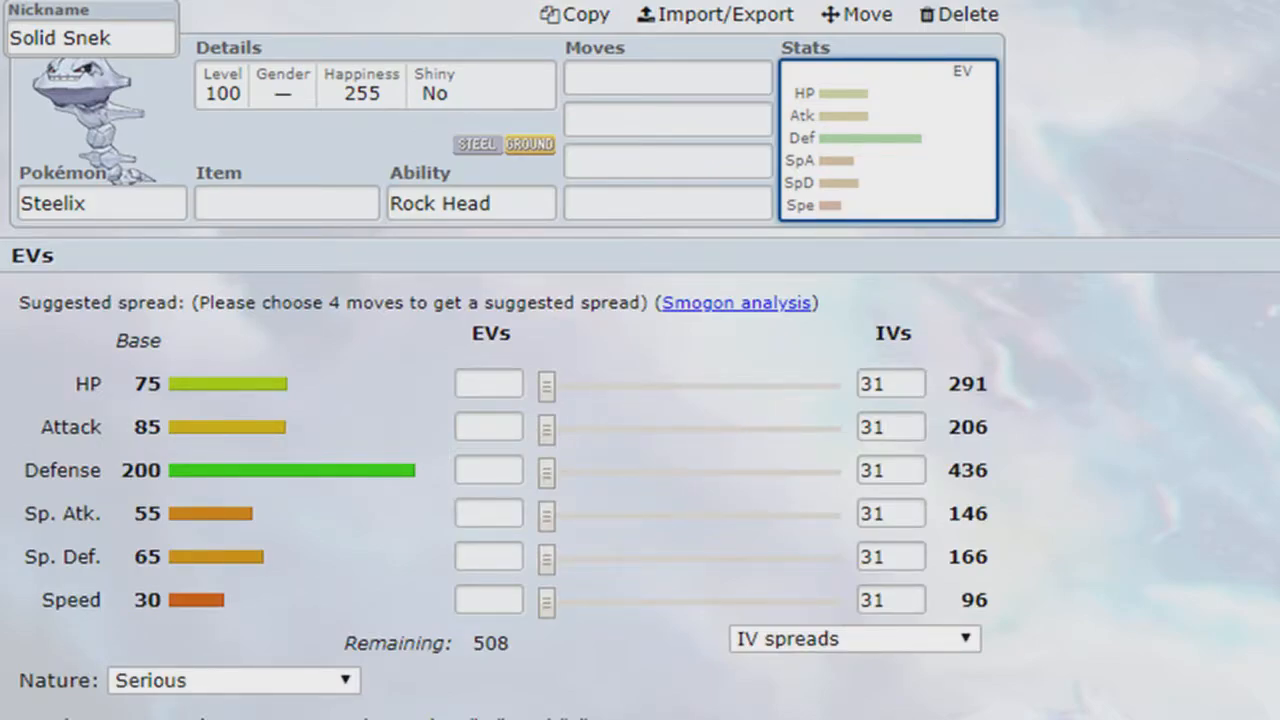
left_click(667, 119)
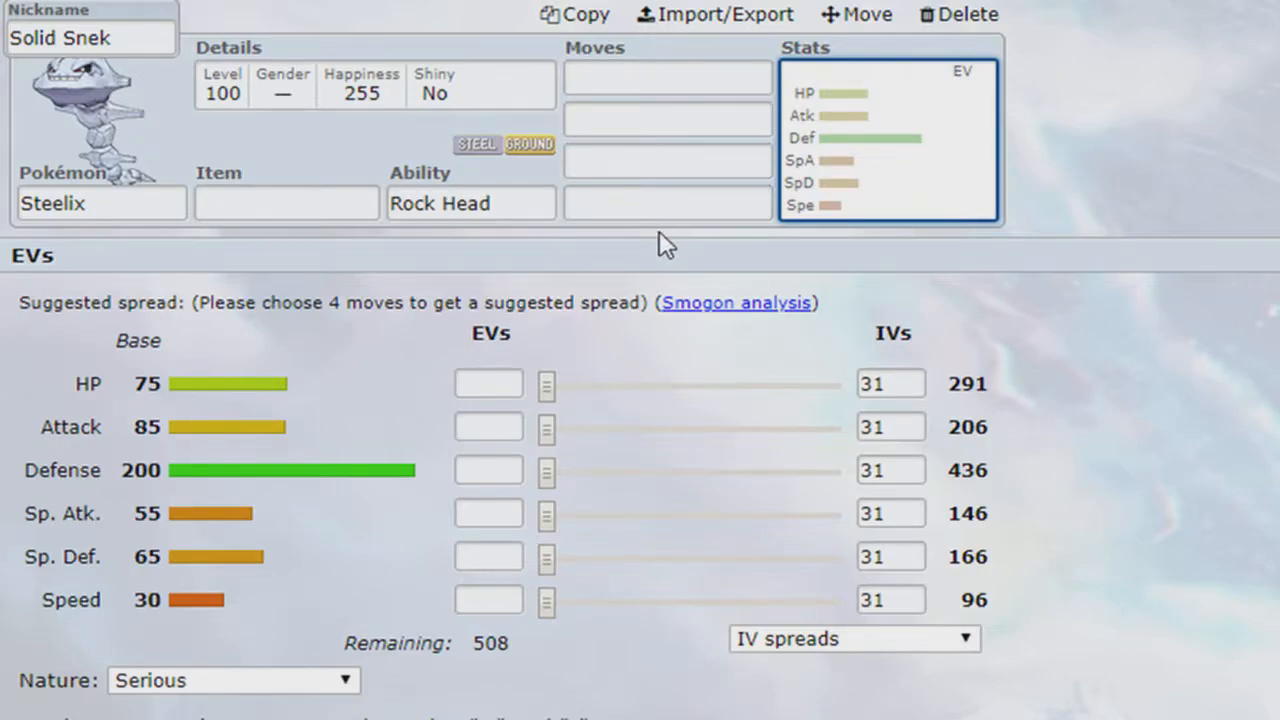
mouse_move(790, 255)
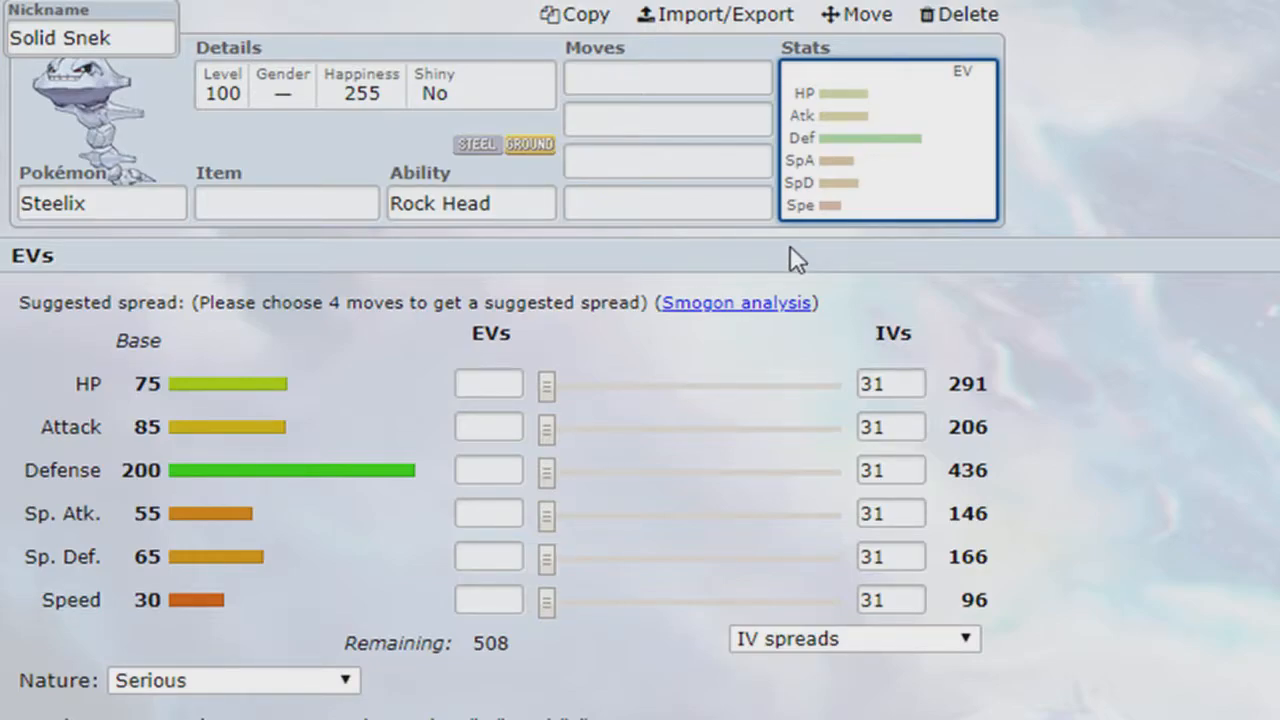
mouse_move(665, 290)
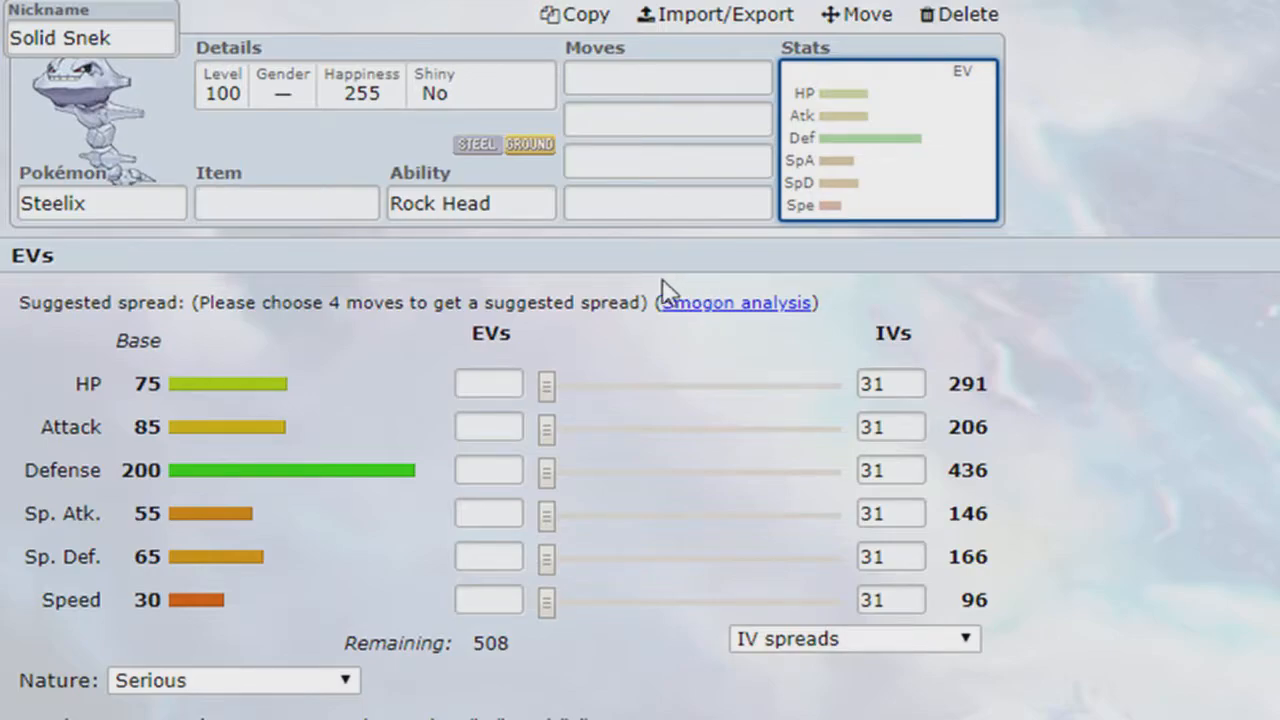
mouse_move(1070, 305)
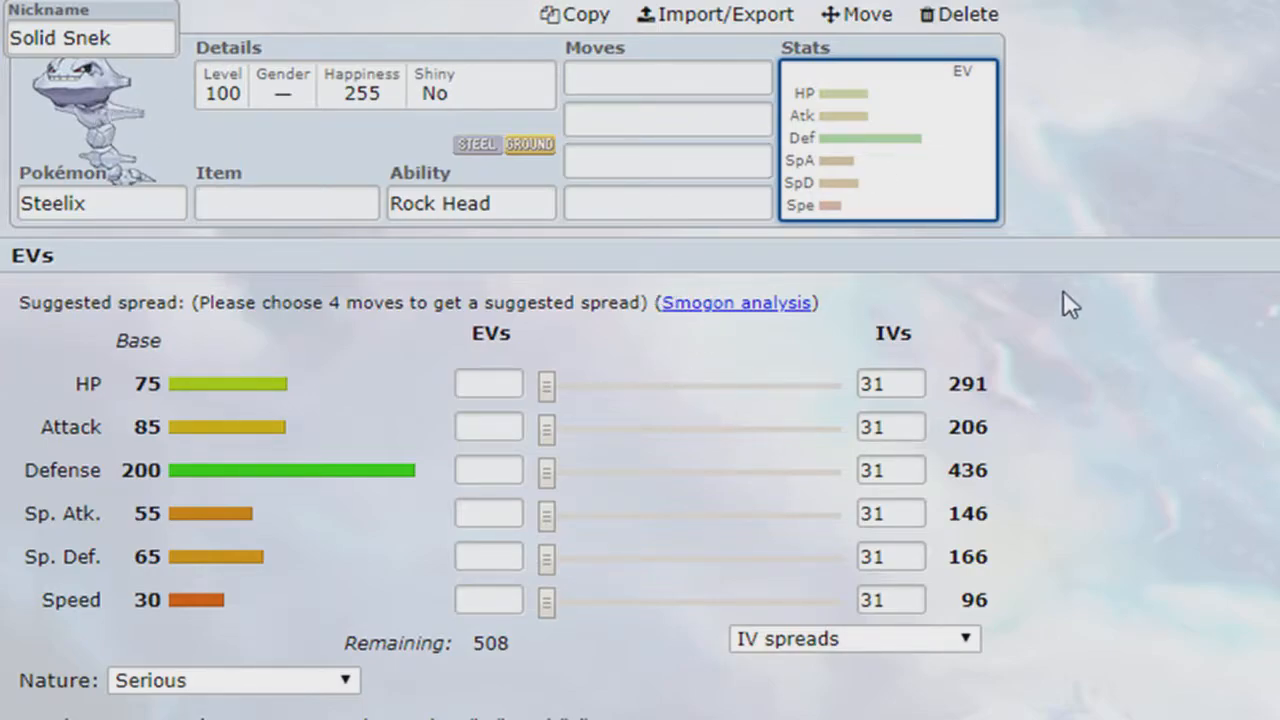
mouse_move(1100, 485)
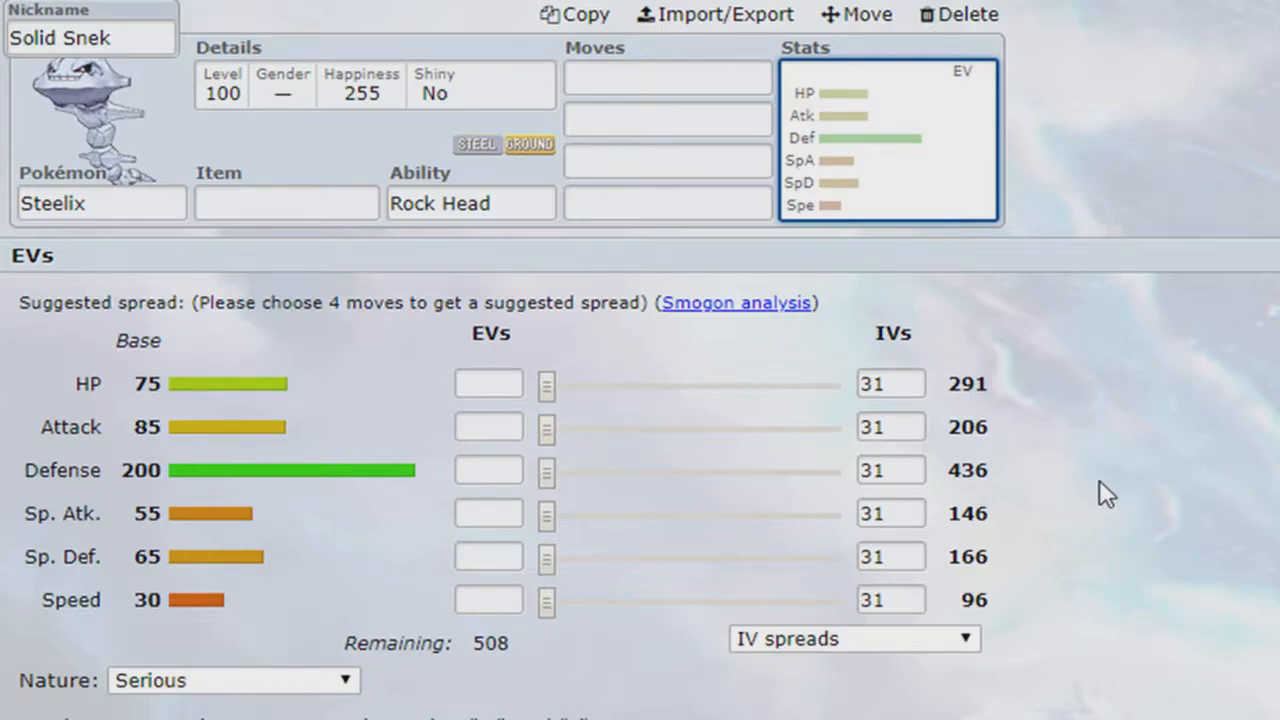
mouse_move(1200, 573)
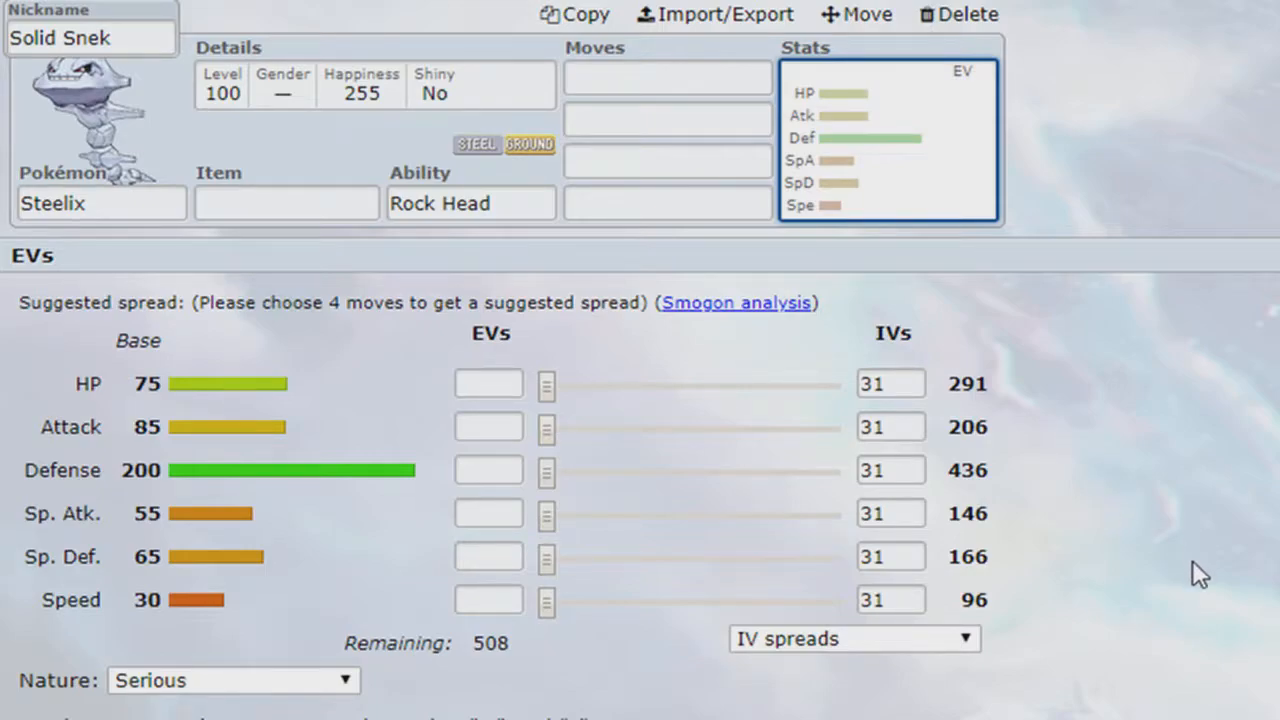